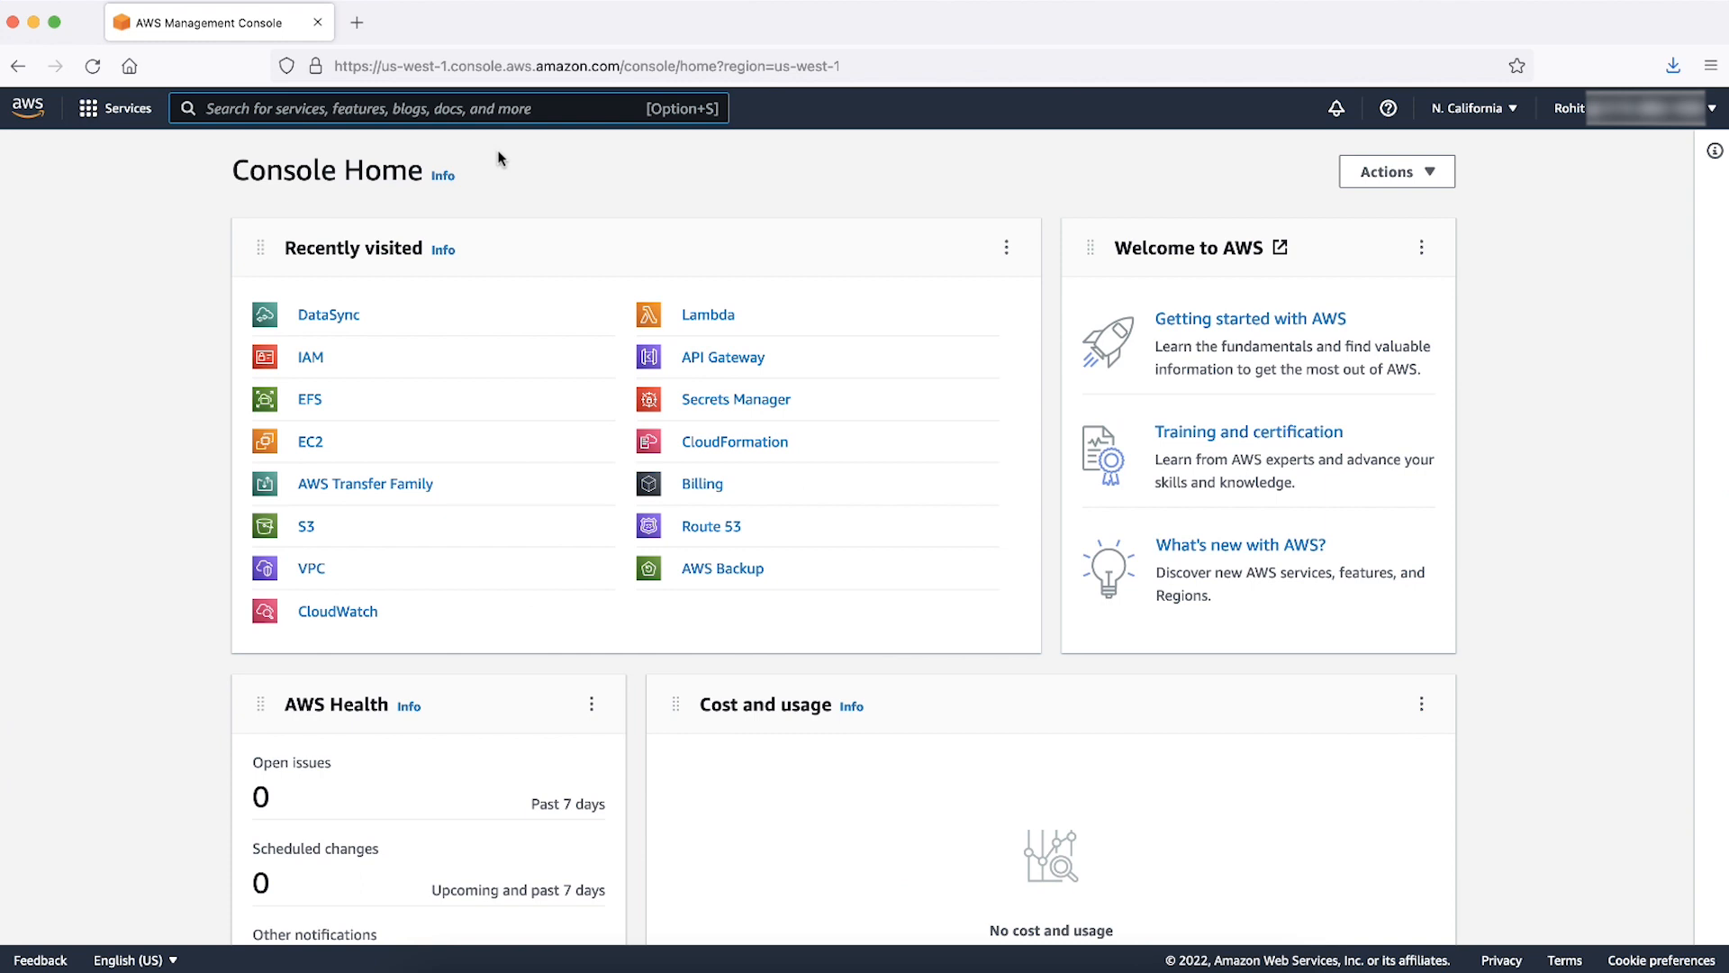
- Find DataSync via the console search and land on its empty Tasks page
{"action": "type", "text": "DataSync"}
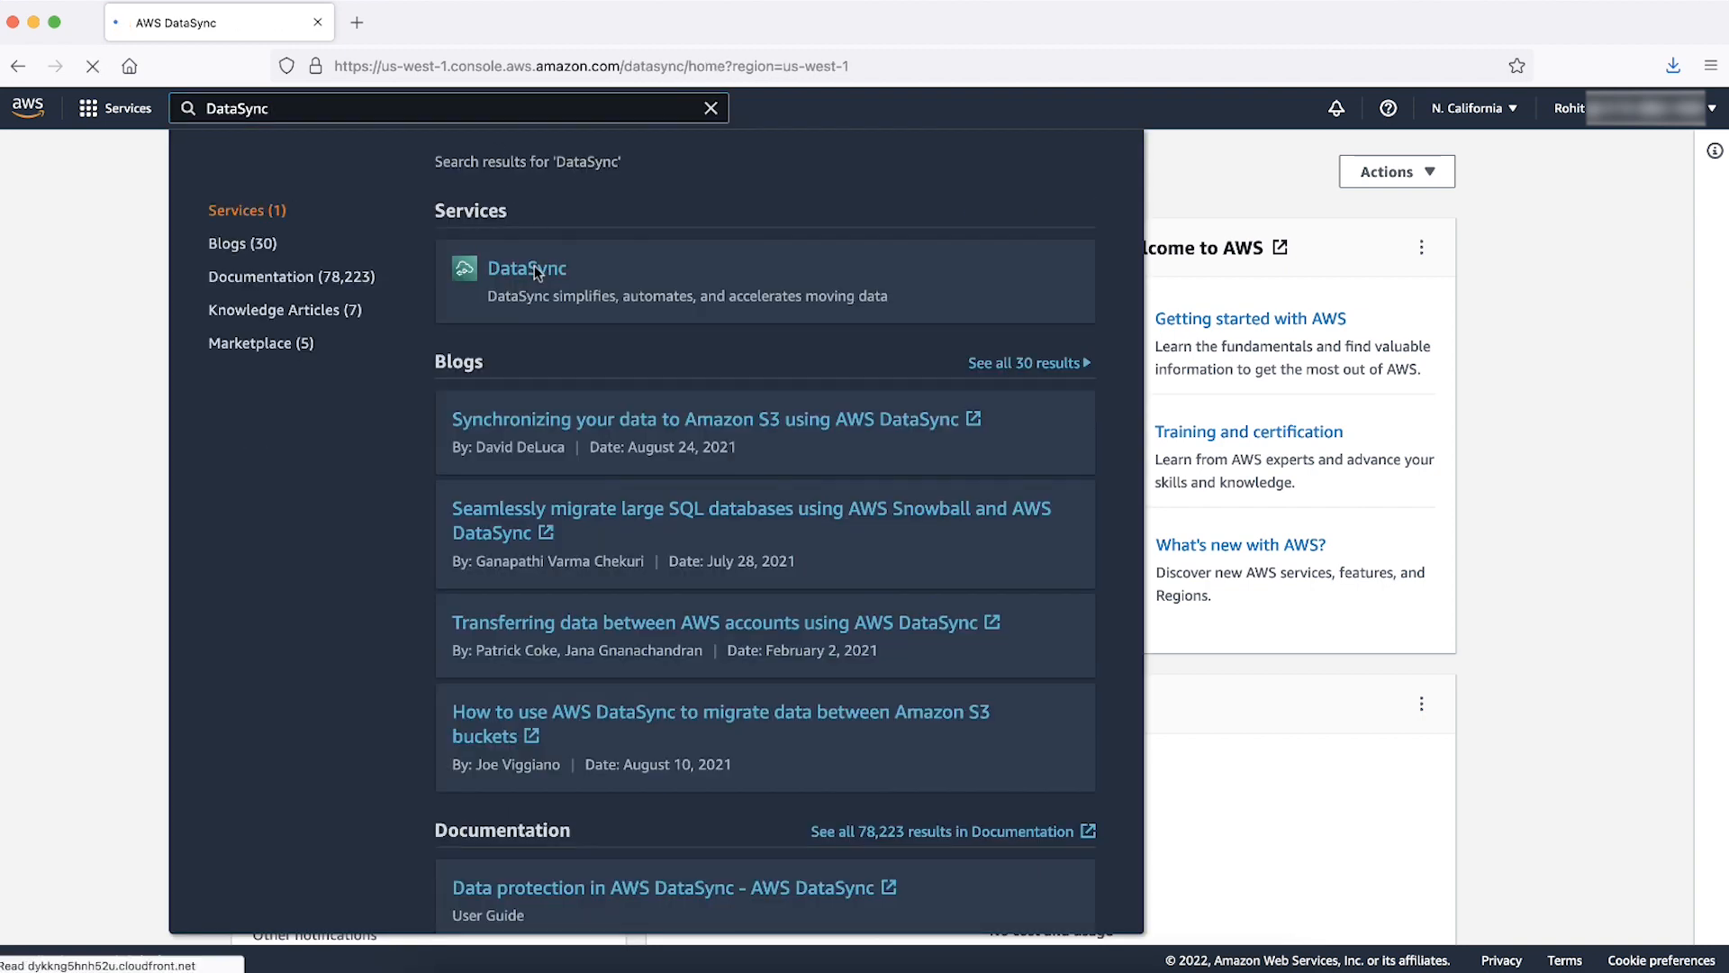
{"action": "left_click", "coordinate": [526, 268]}
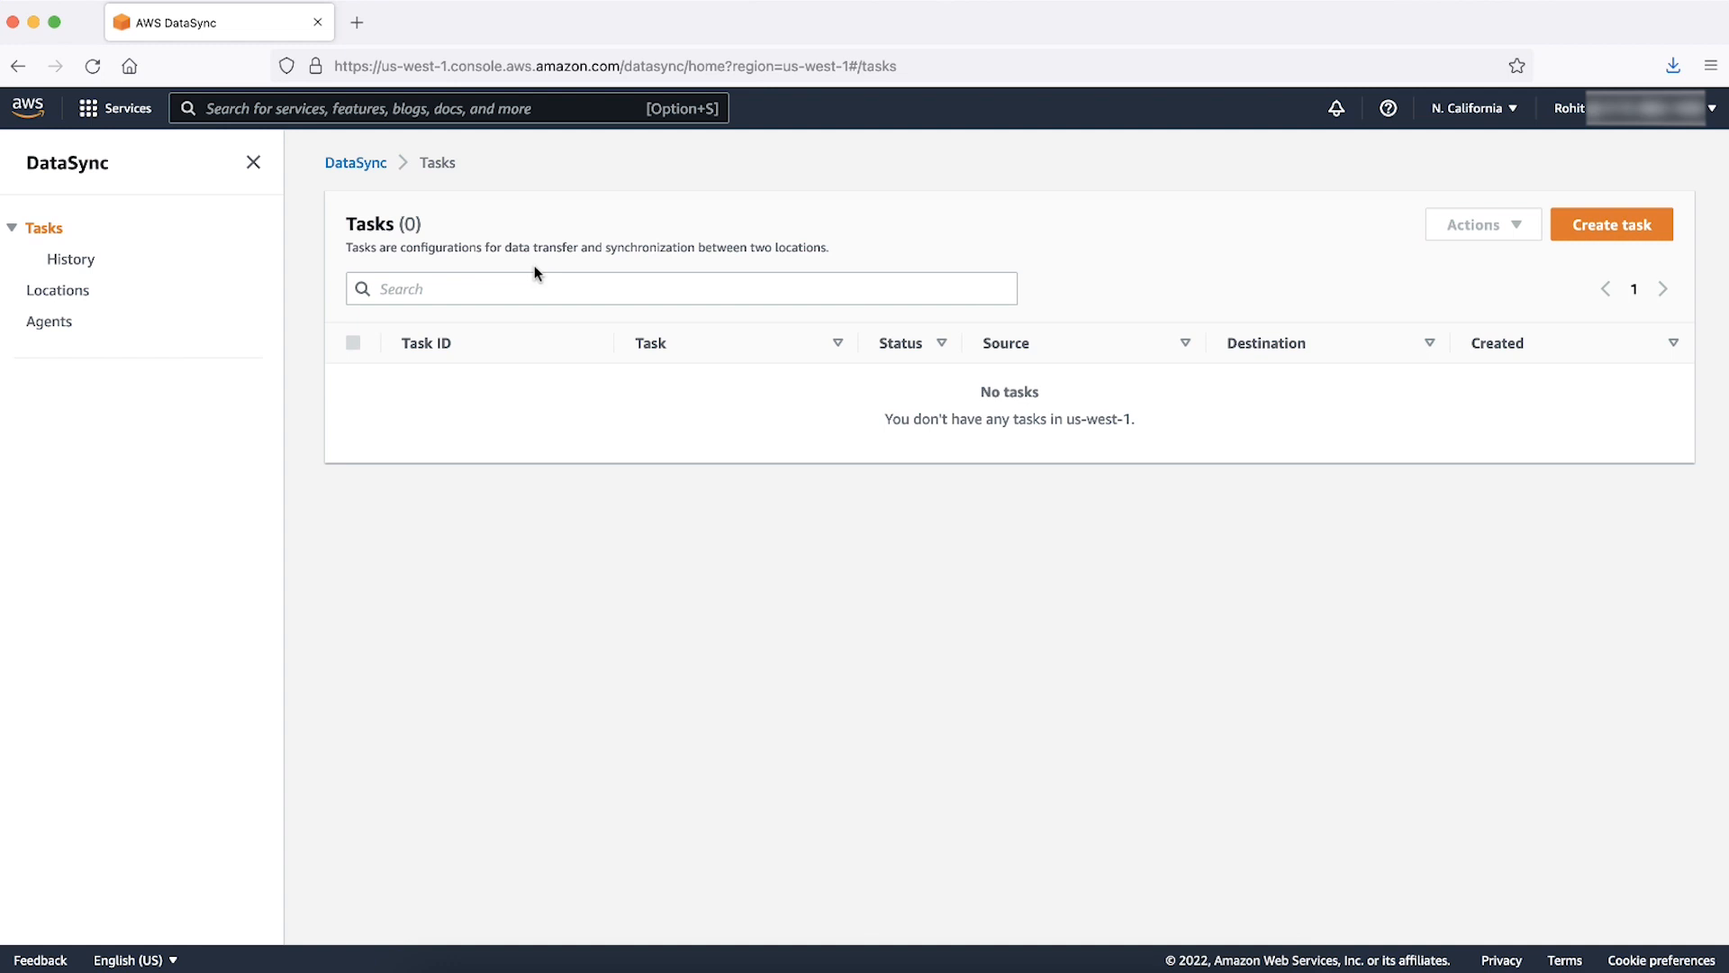
{"action": "mouse_move", "coordinate": [43, 229]}
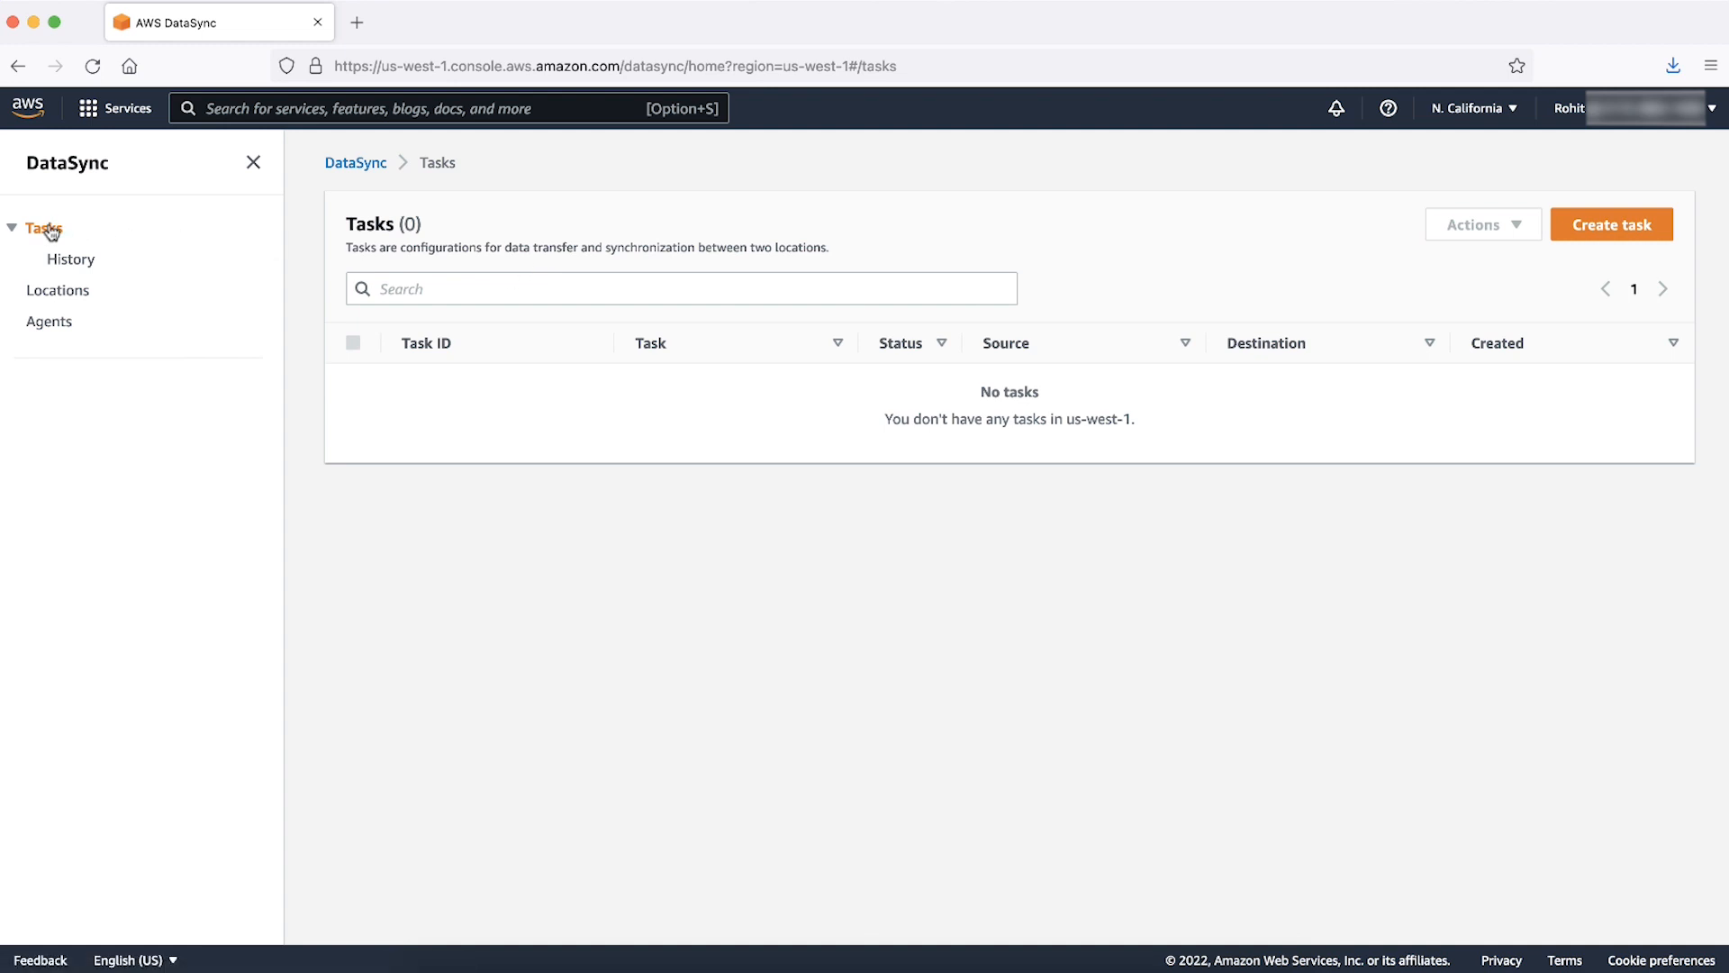
{"action": "mouse_move", "coordinate": [1632, 232]}
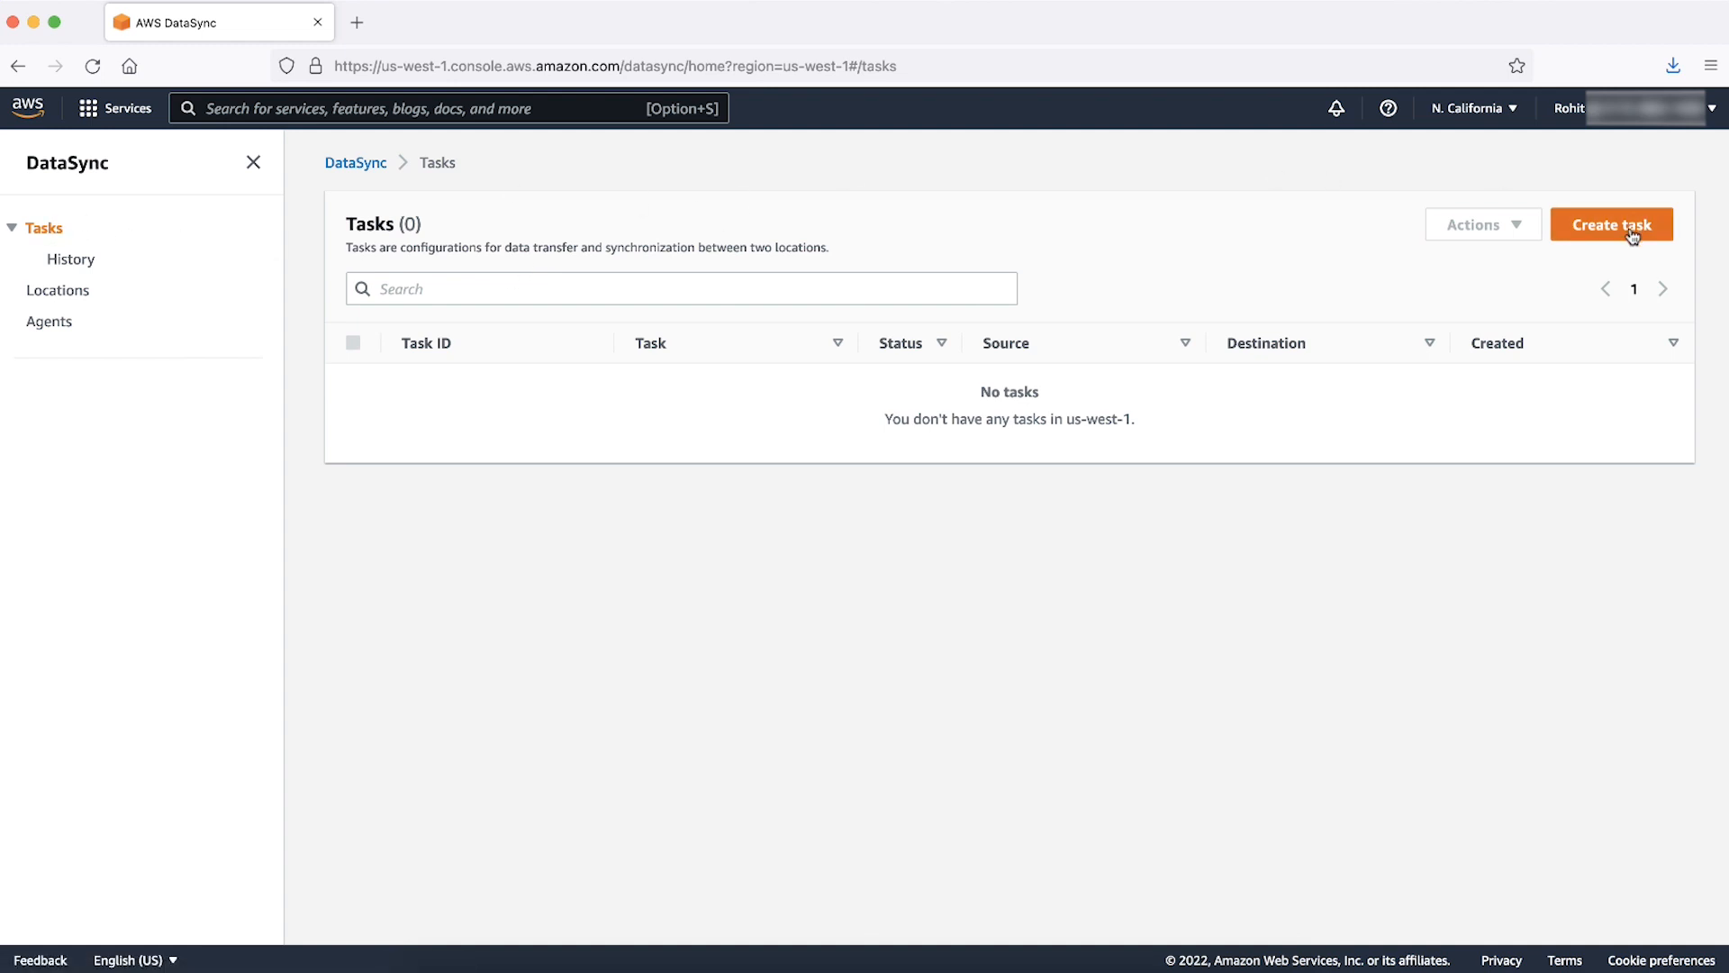
- Begin a new task with an Amazon EFS source, choosing the EFS-Test-KcVideo file system
{"action": "left_click", "coordinate": [1610, 225]}
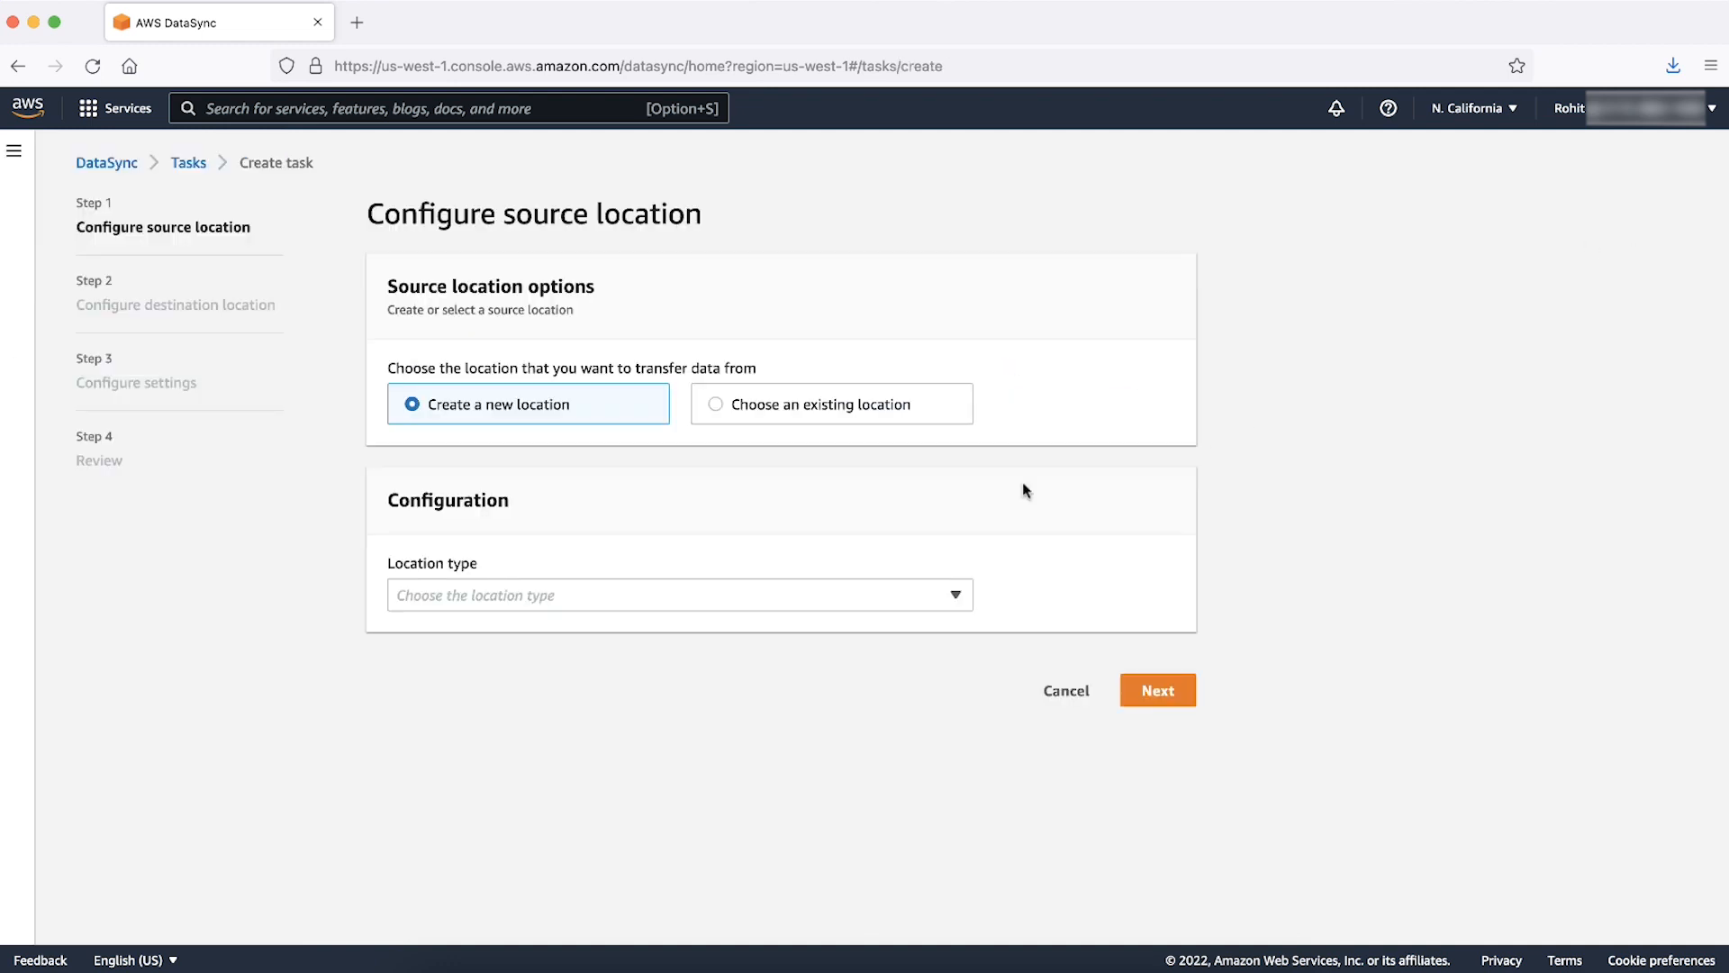
{"action": "mouse_move", "coordinate": [677, 597]}
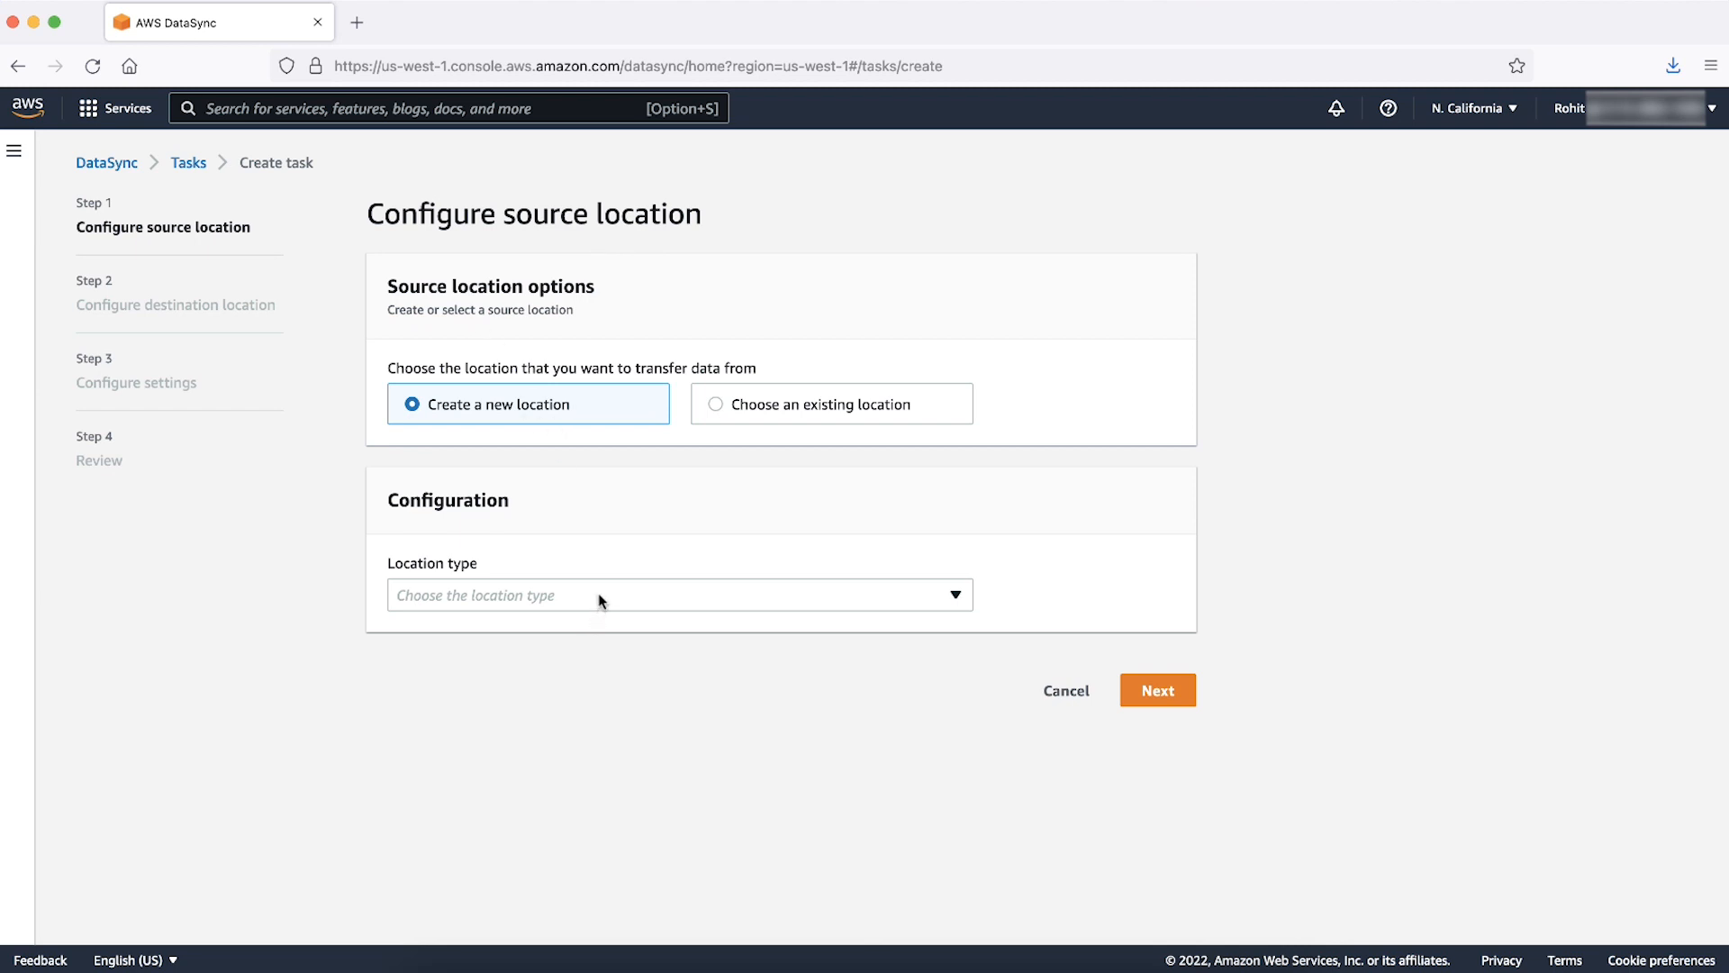
{"action": "left_click", "coordinate": [679, 595]}
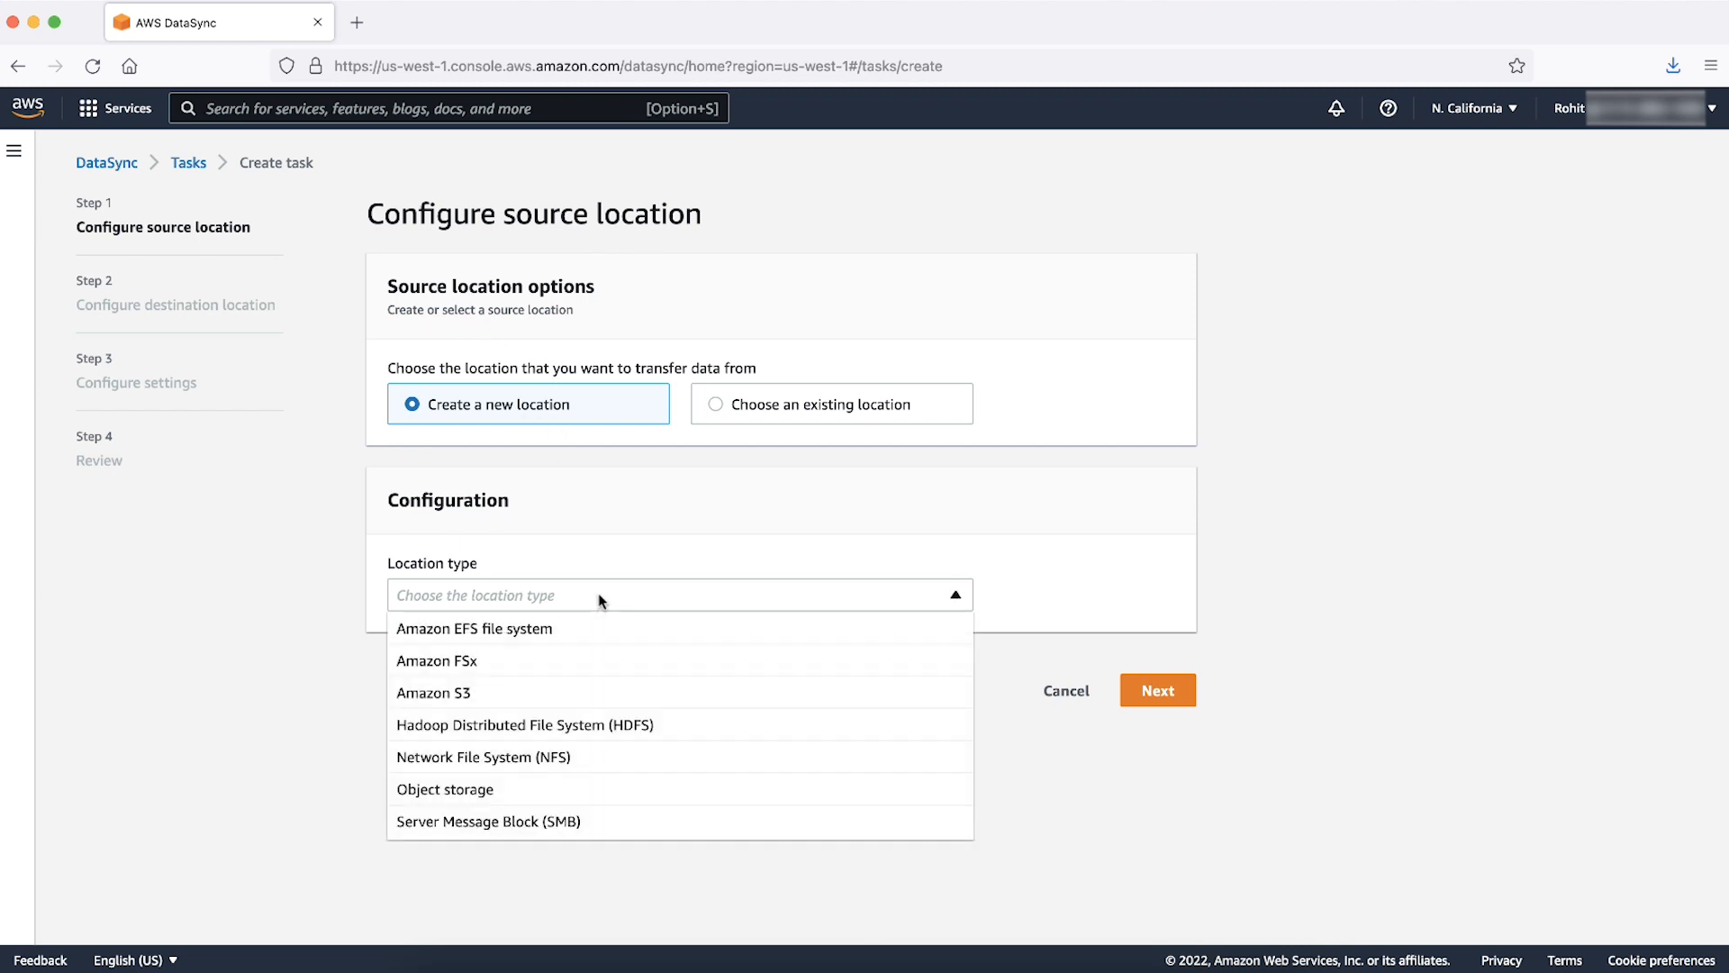
{"action": "left_click", "coordinate": [474, 628]}
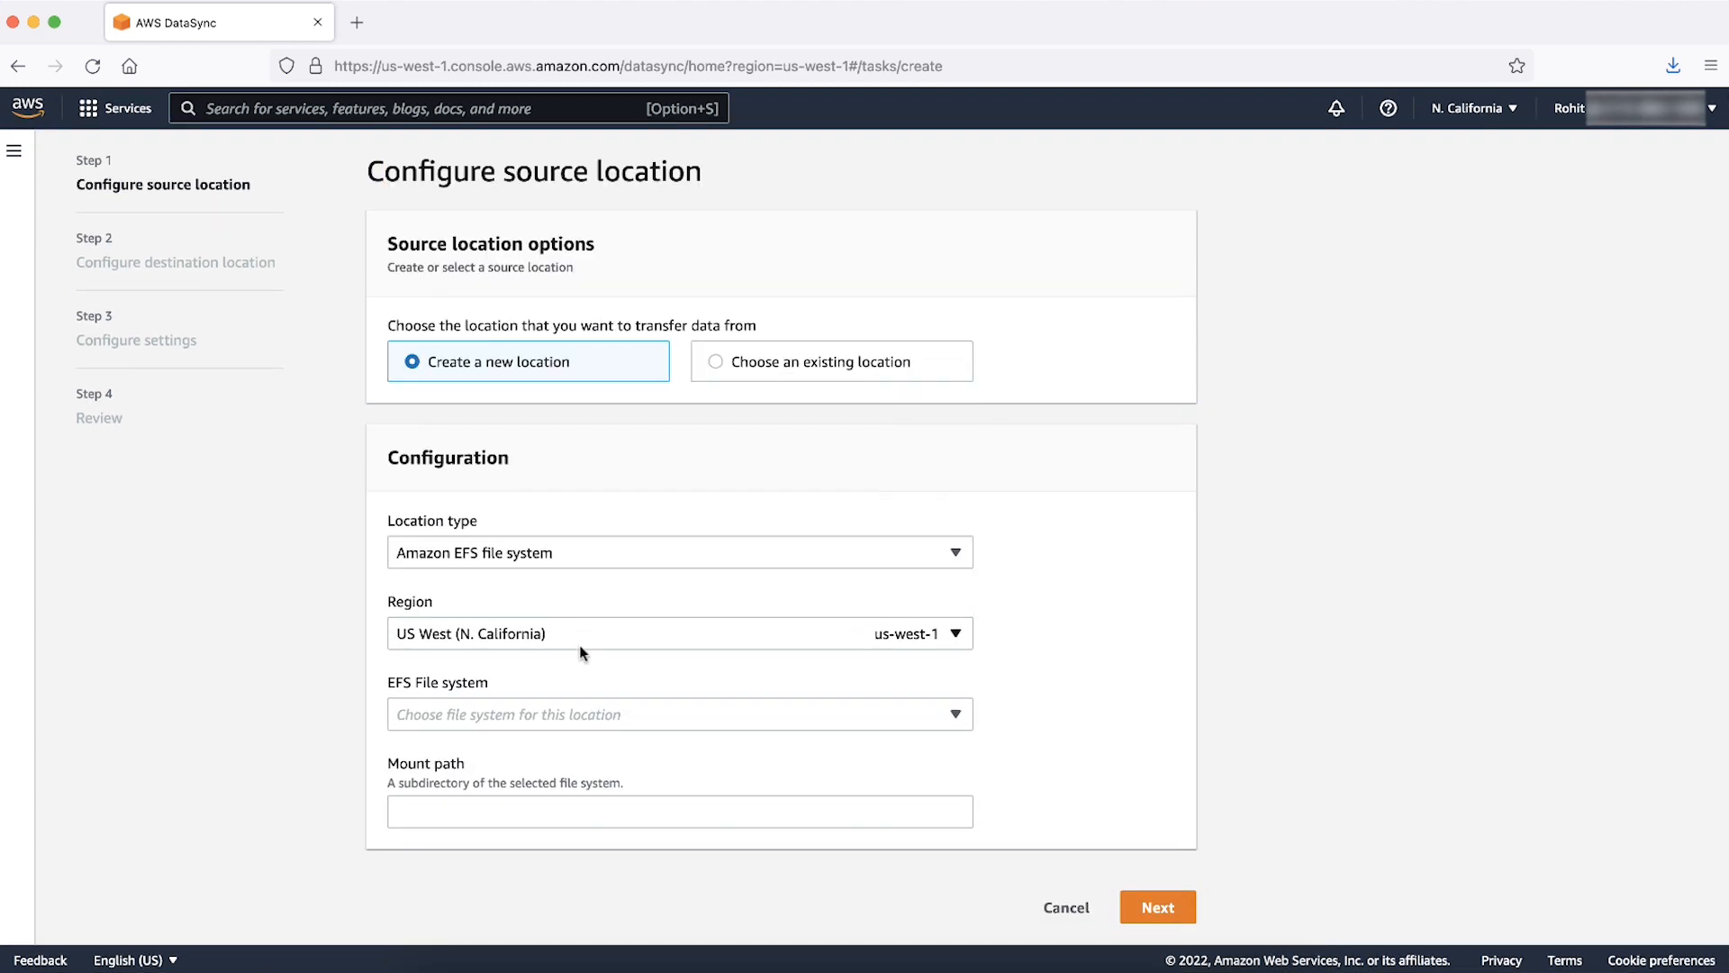
{"action": "left_click", "coordinate": [679, 714]}
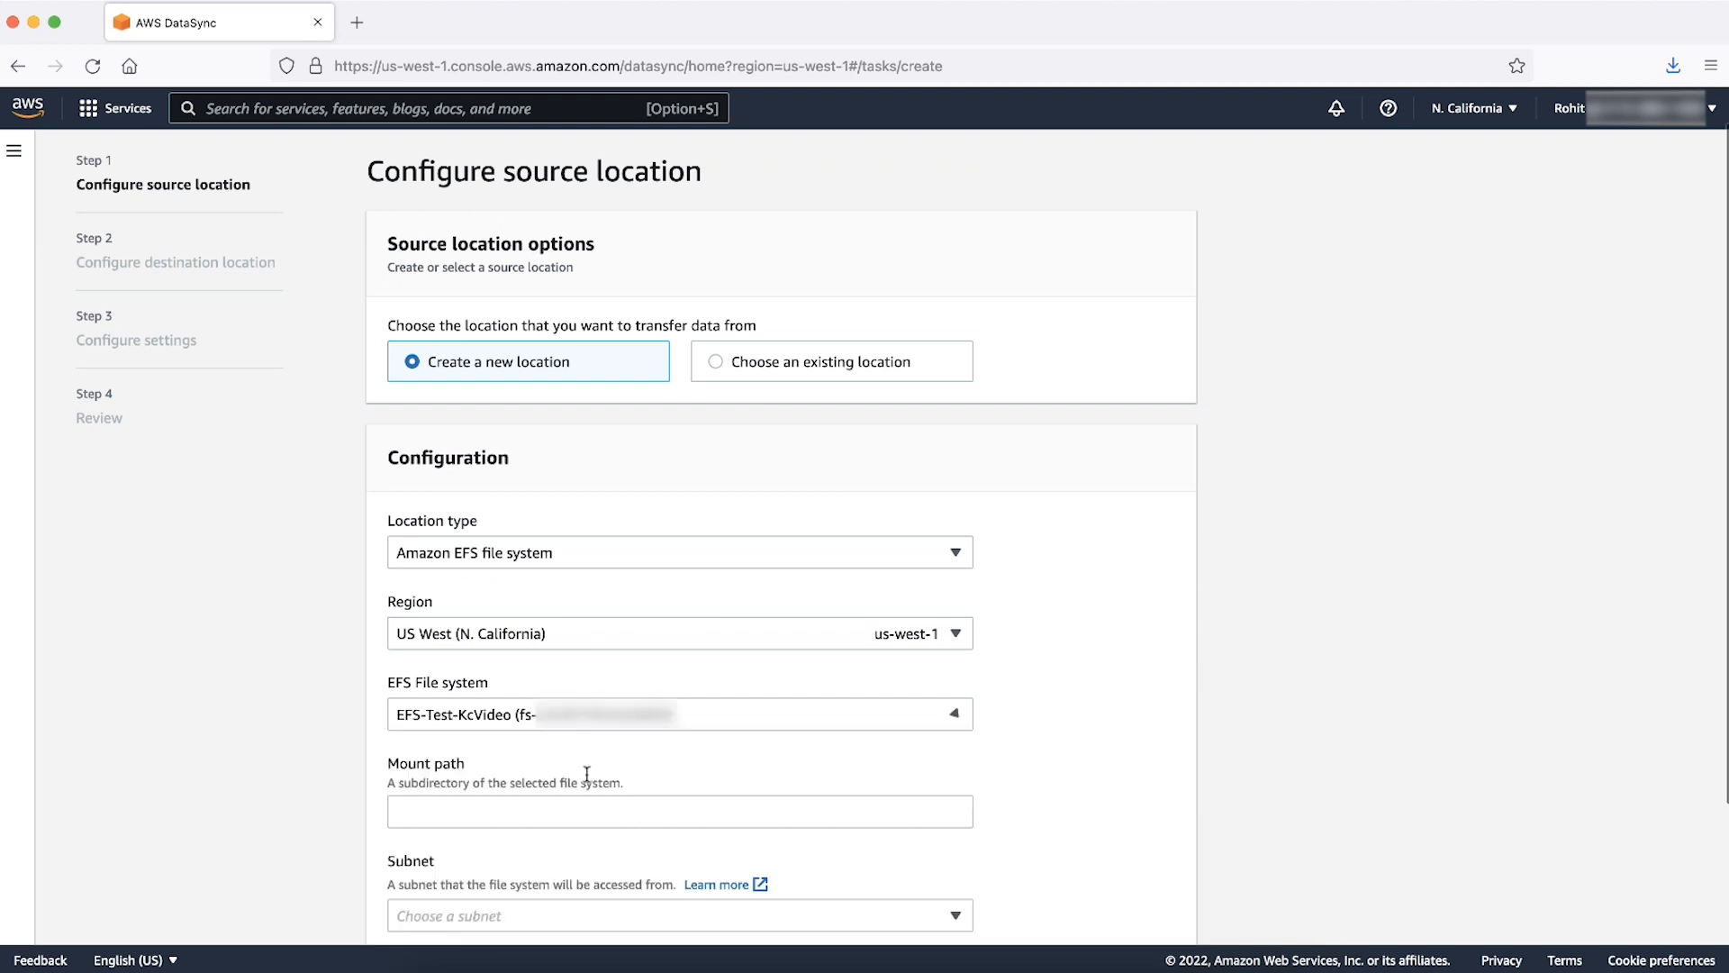
- Set mount path /, pick the subnet and default security group, and submit the source location
{"action": "scroll", "scroll_direction": "down", "scroll_amount": 3}
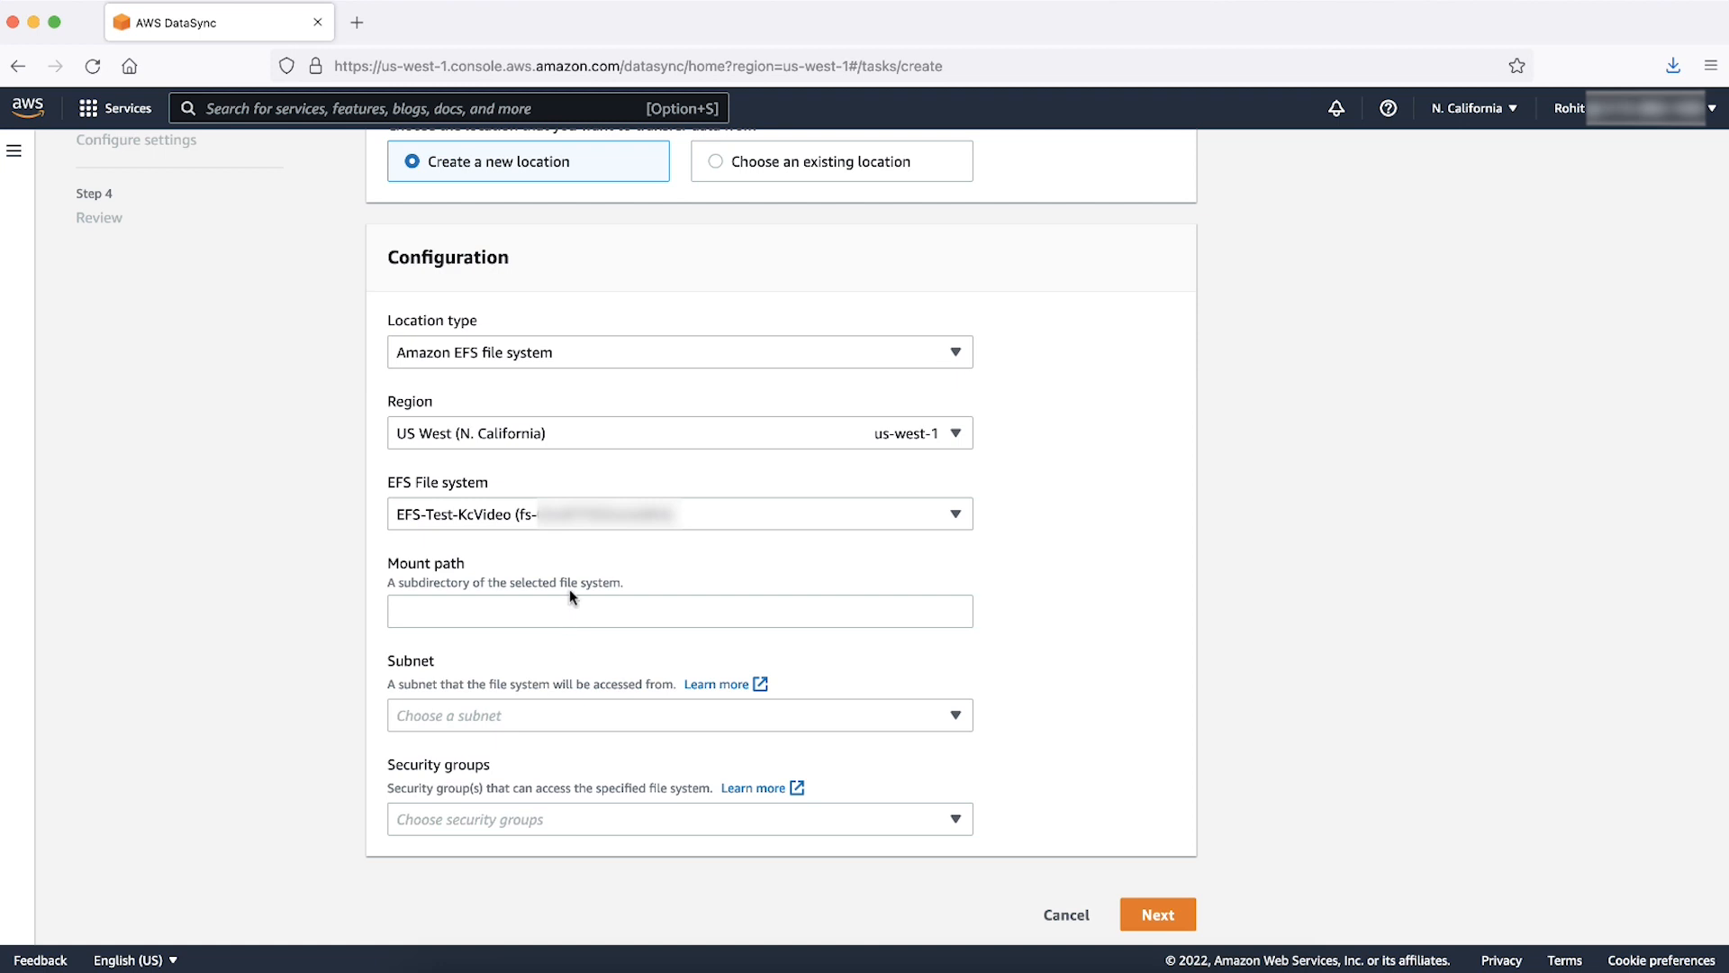
{"action": "left_click", "coordinate": [679, 610]}
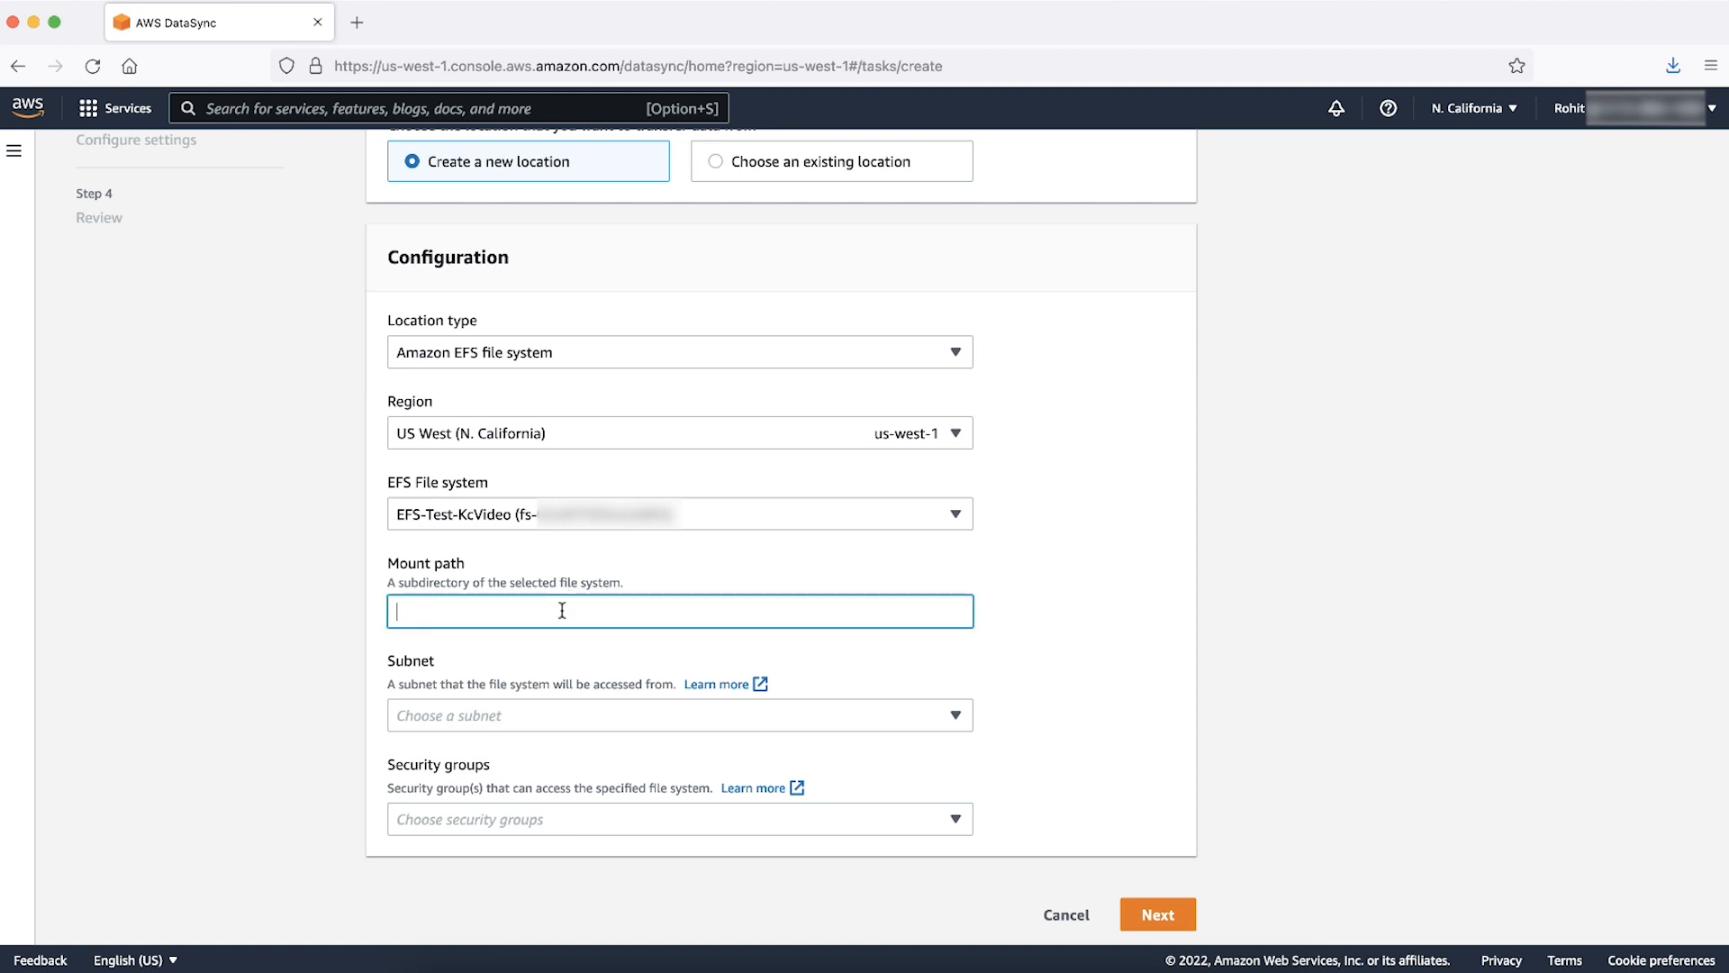
{"action": "type", "text": "/"}
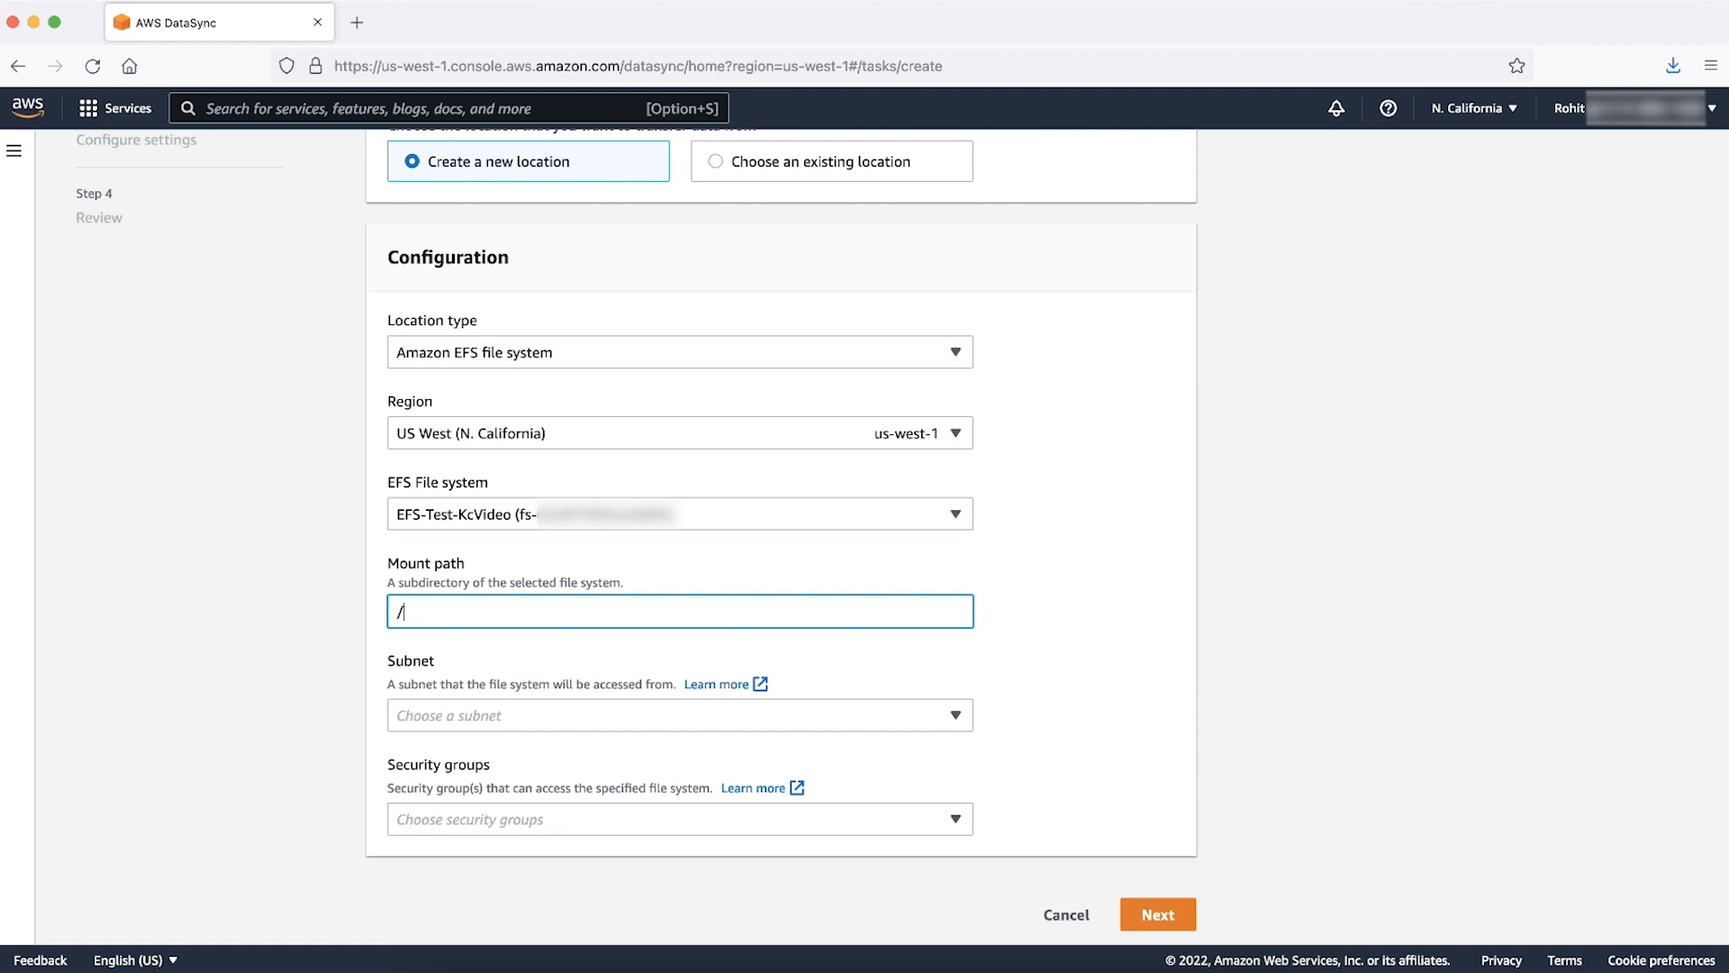
{"action": "left_click", "coordinate": [679, 716]}
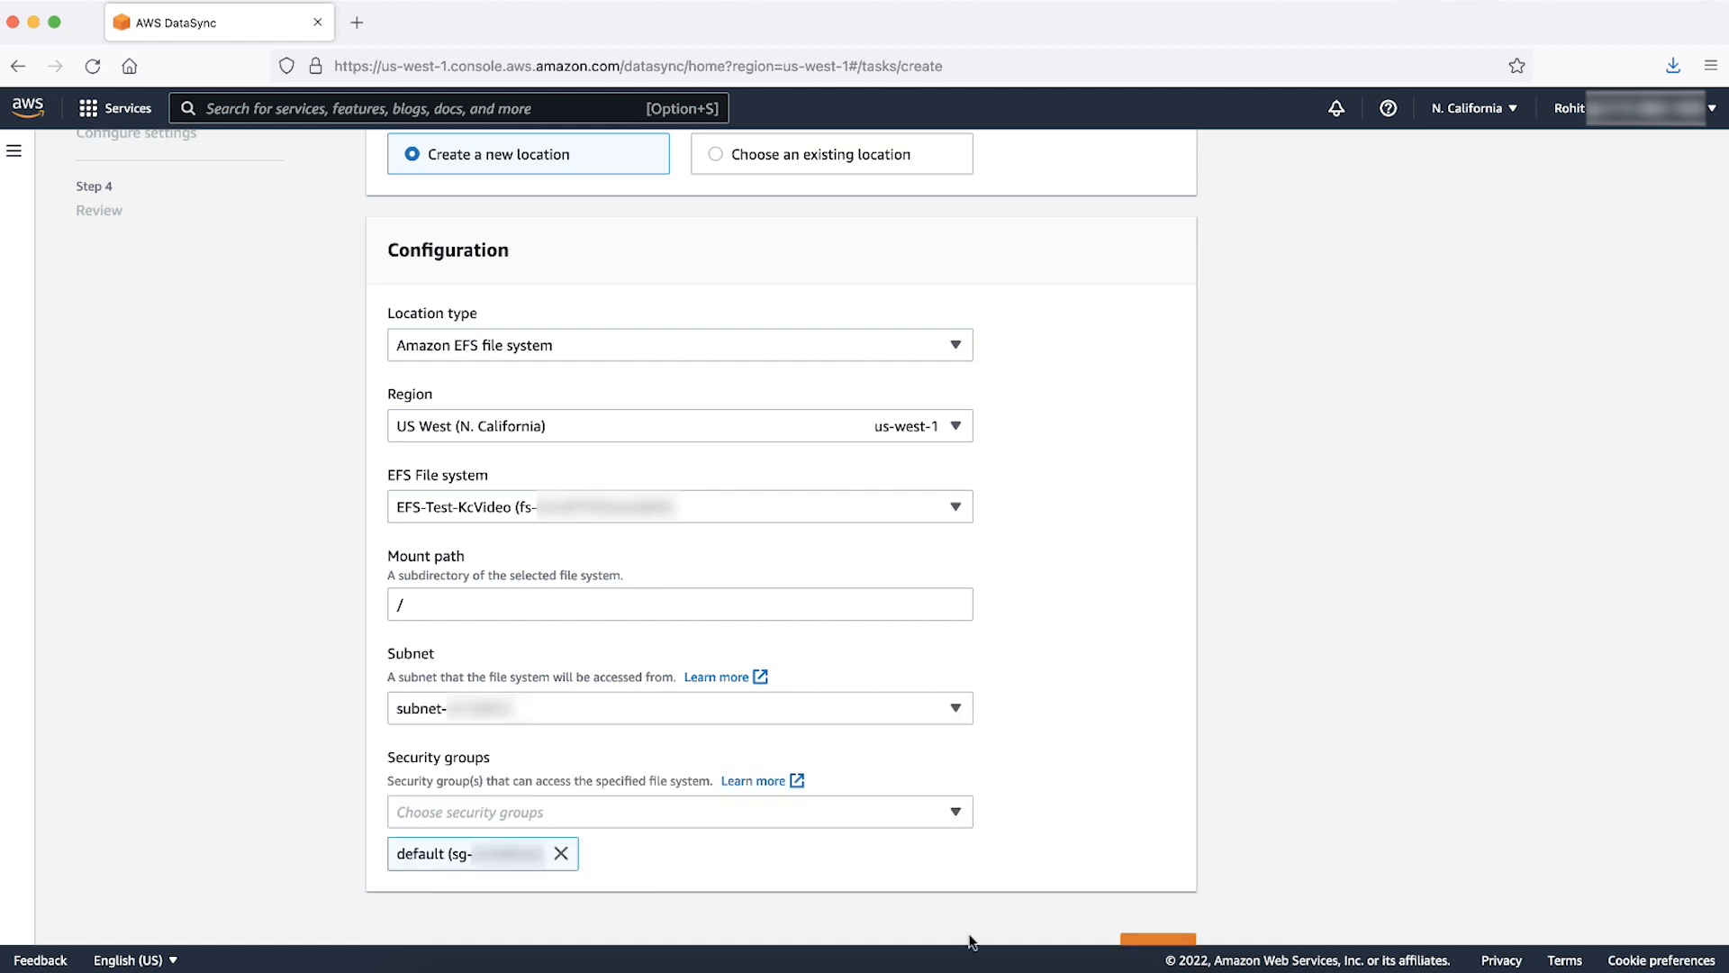
{"action": "scroll", "scroll_direction": "down", "scroll_amount": 3}
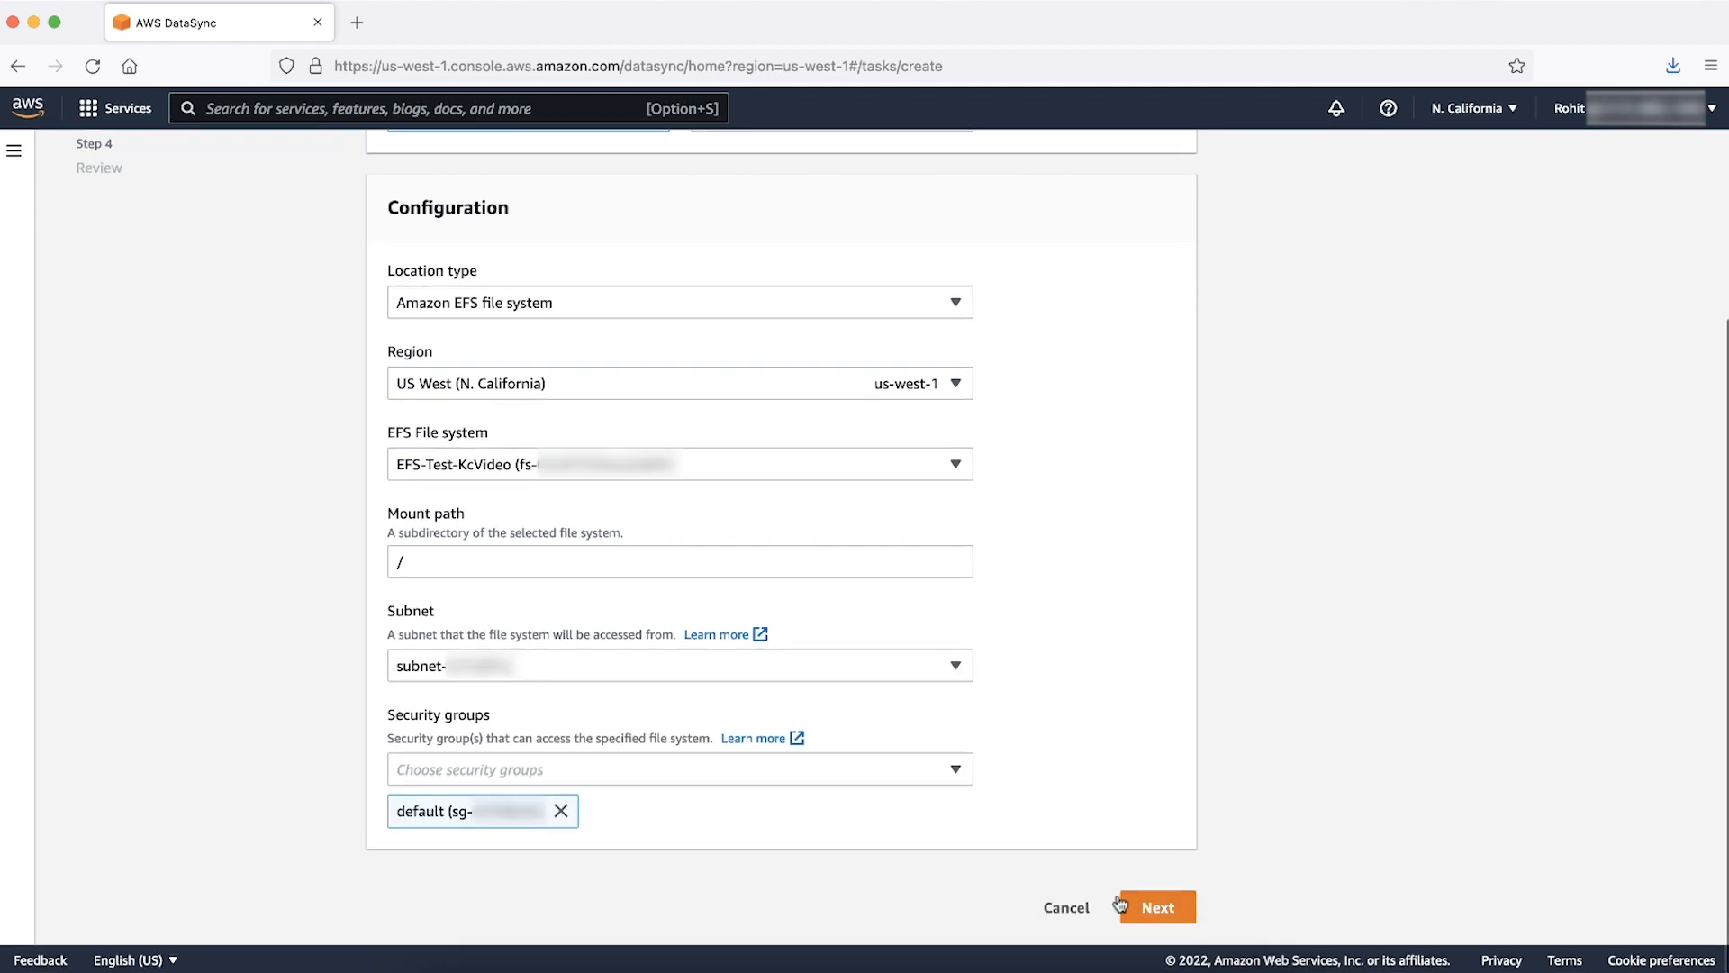
{"action": "left_click", "coordinate": [1156, 906]}
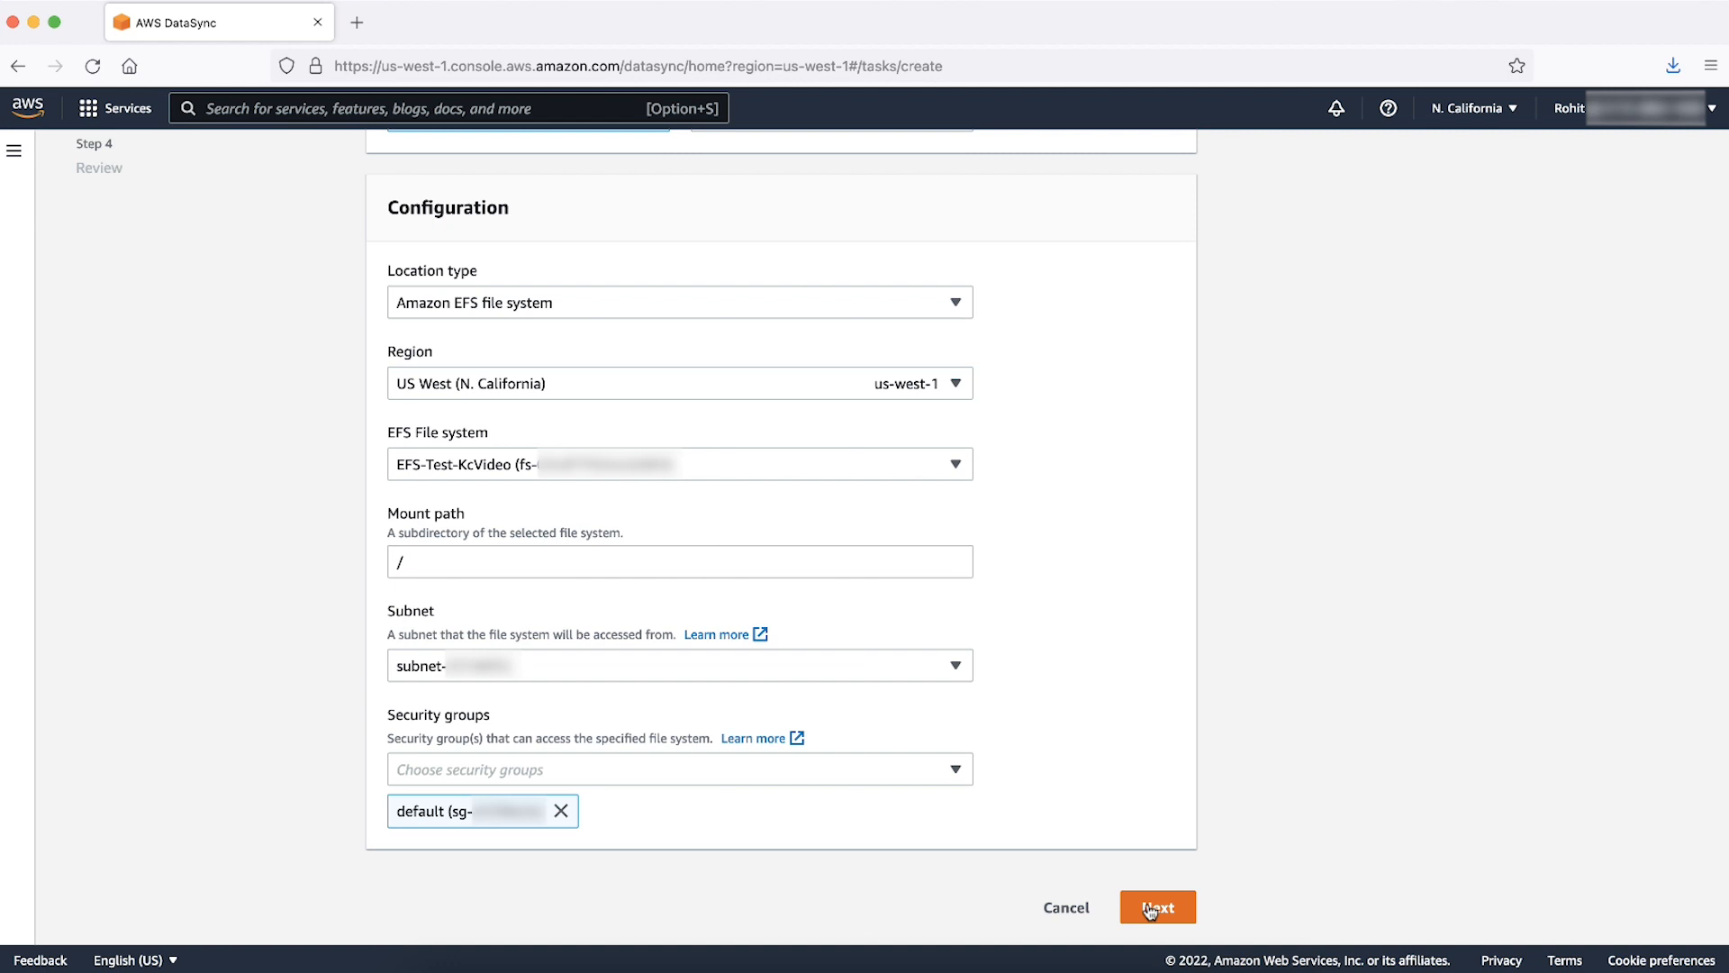
- Make an Amazon S3 destination using the bucket test-kcvideo-bucket
{"action": "left_click", "coordinate": [1157, 906]}
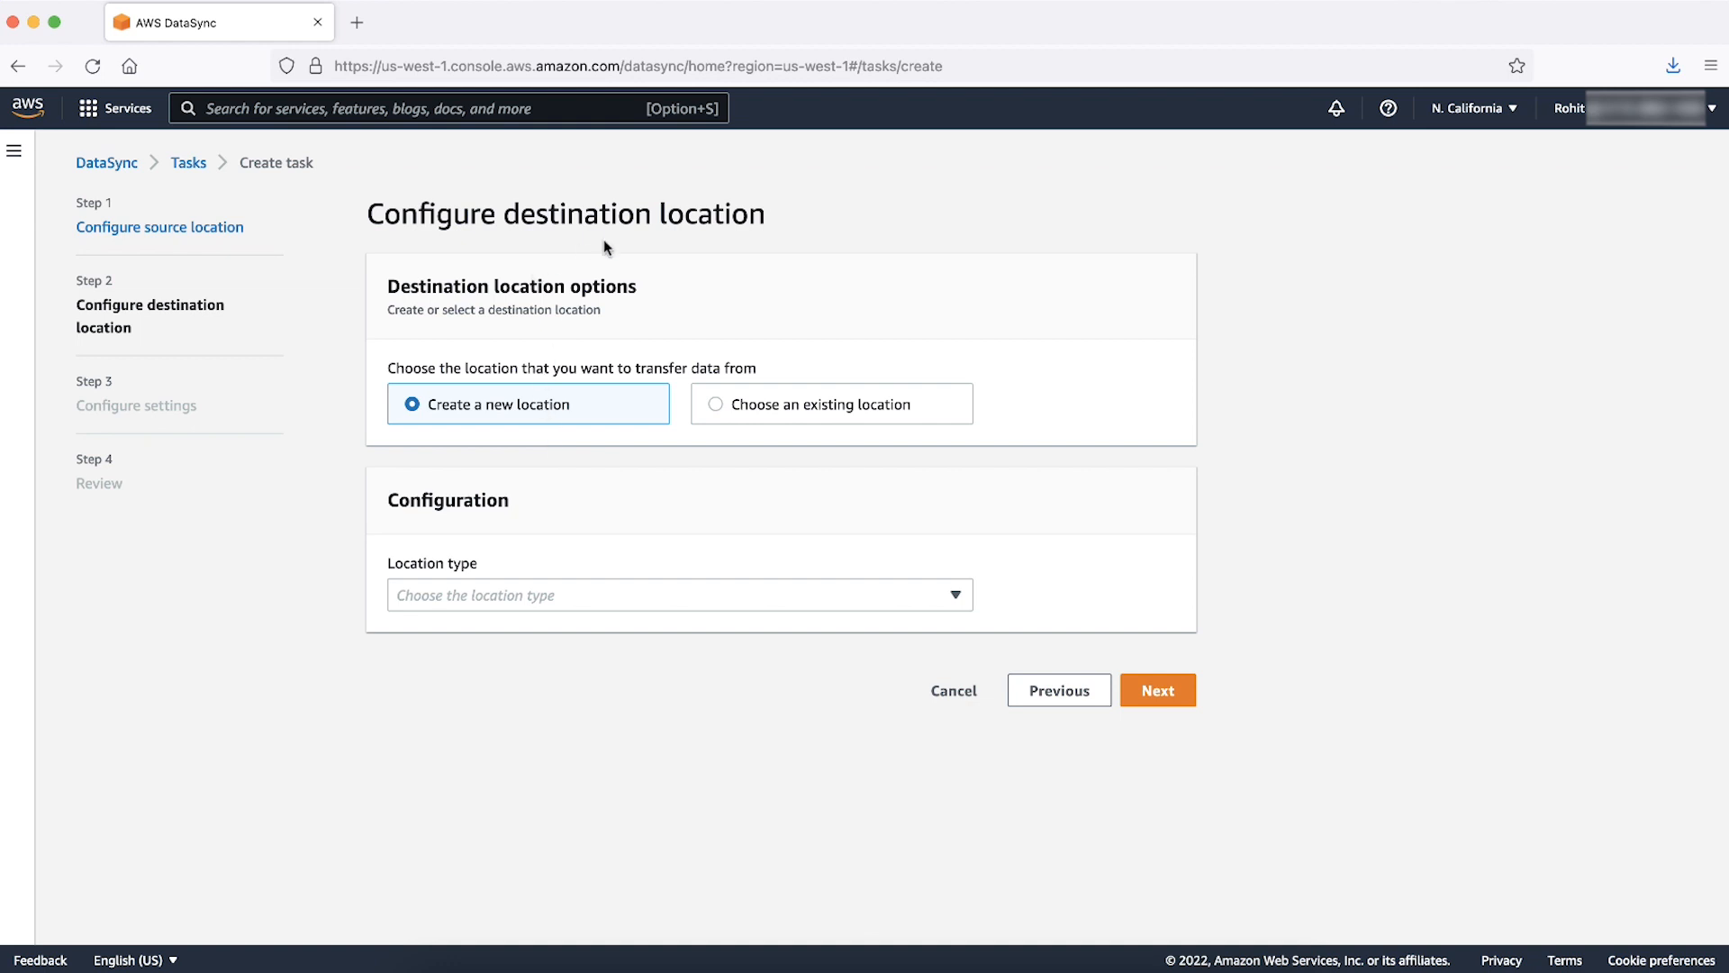
{"action": "mouse_move", "coordinate": [528, 508]}
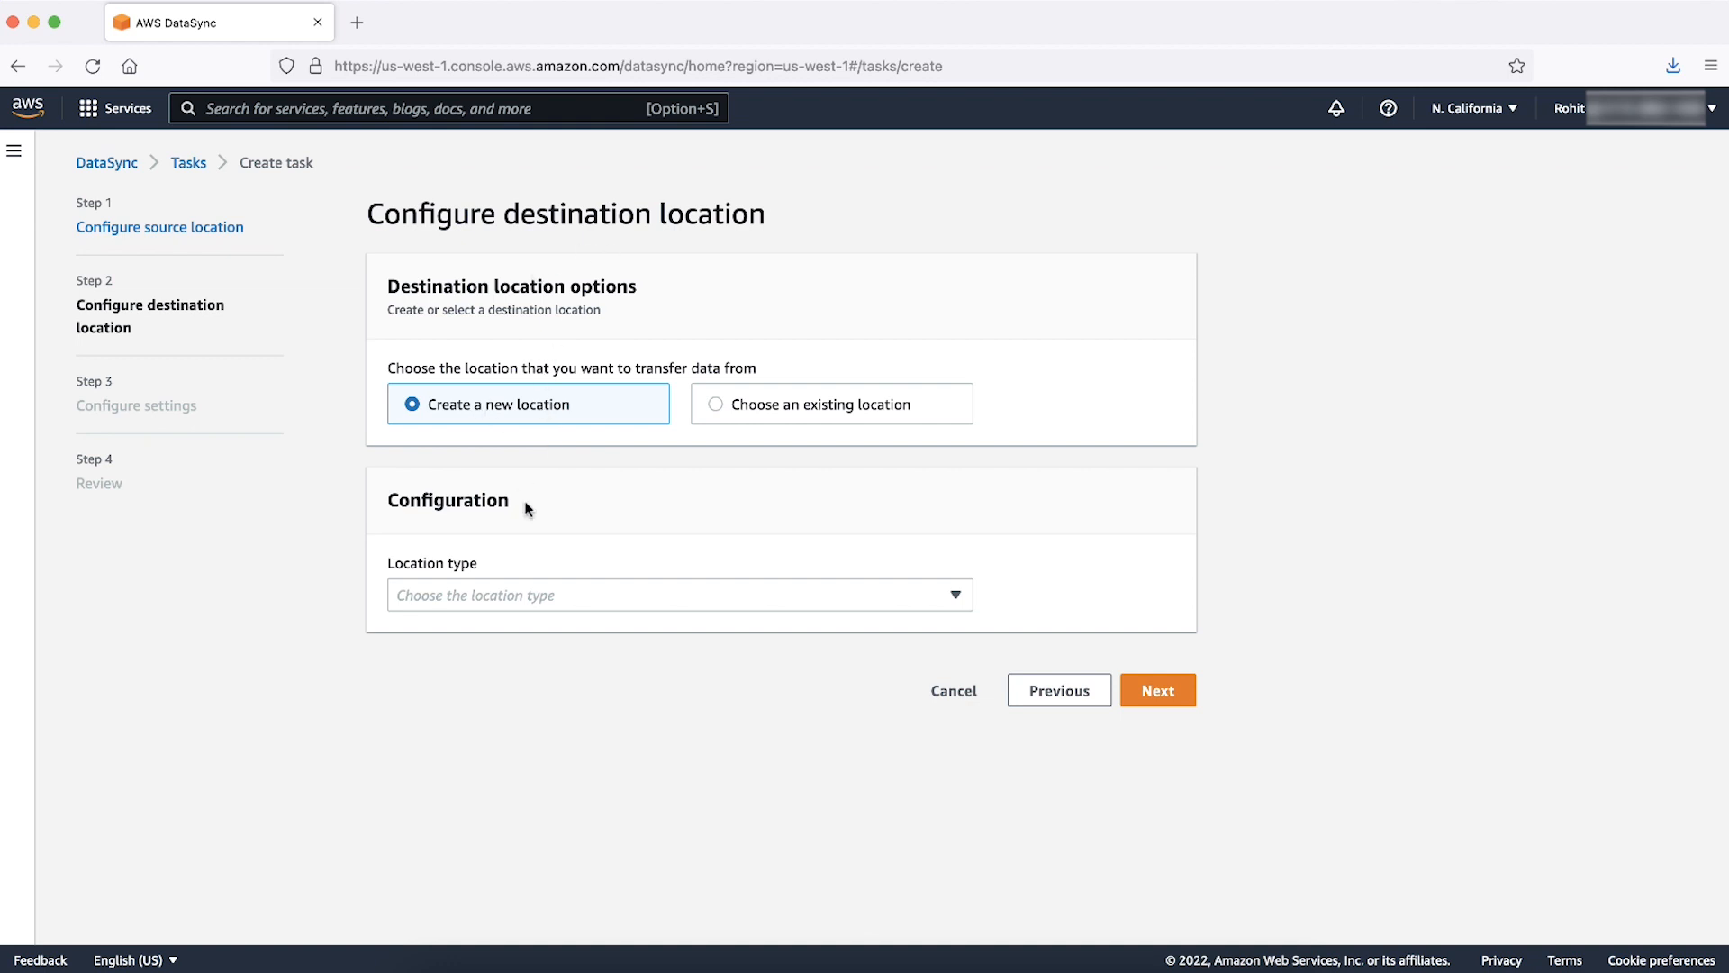
{"action": "left_click", "coordinate": [679, 596]}
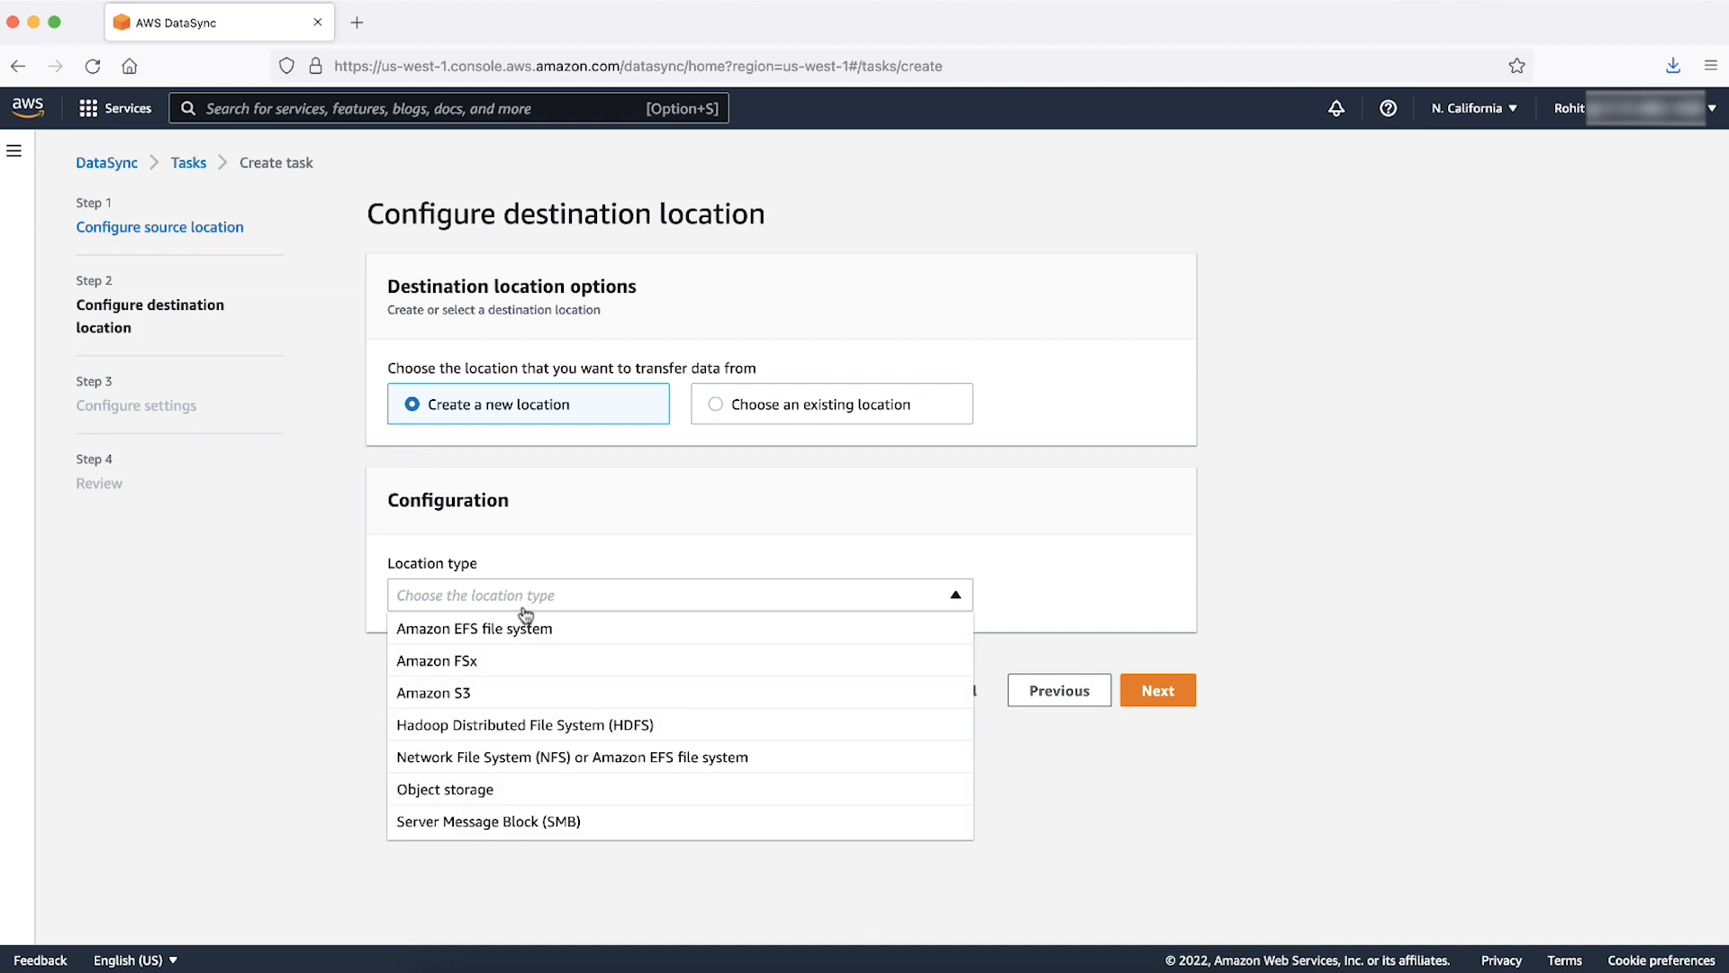
{"action": "left_click", "coordinate": [434, 691]}
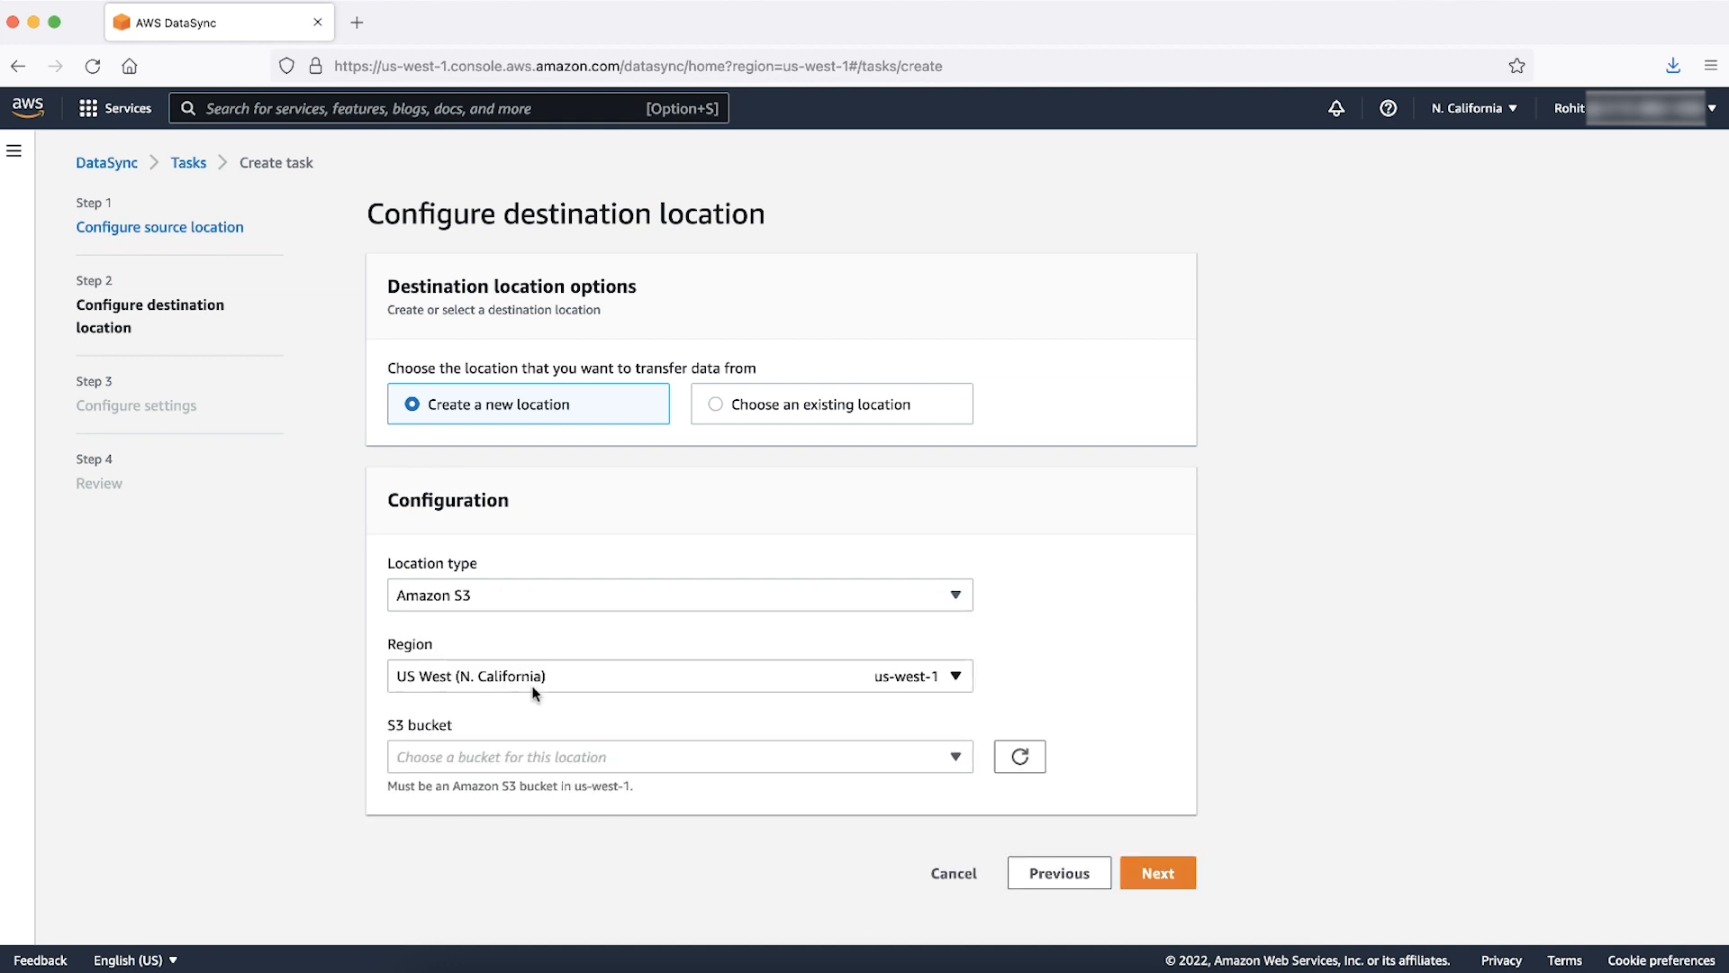
{"action": "left_click", "coordinate": [677, 756]}
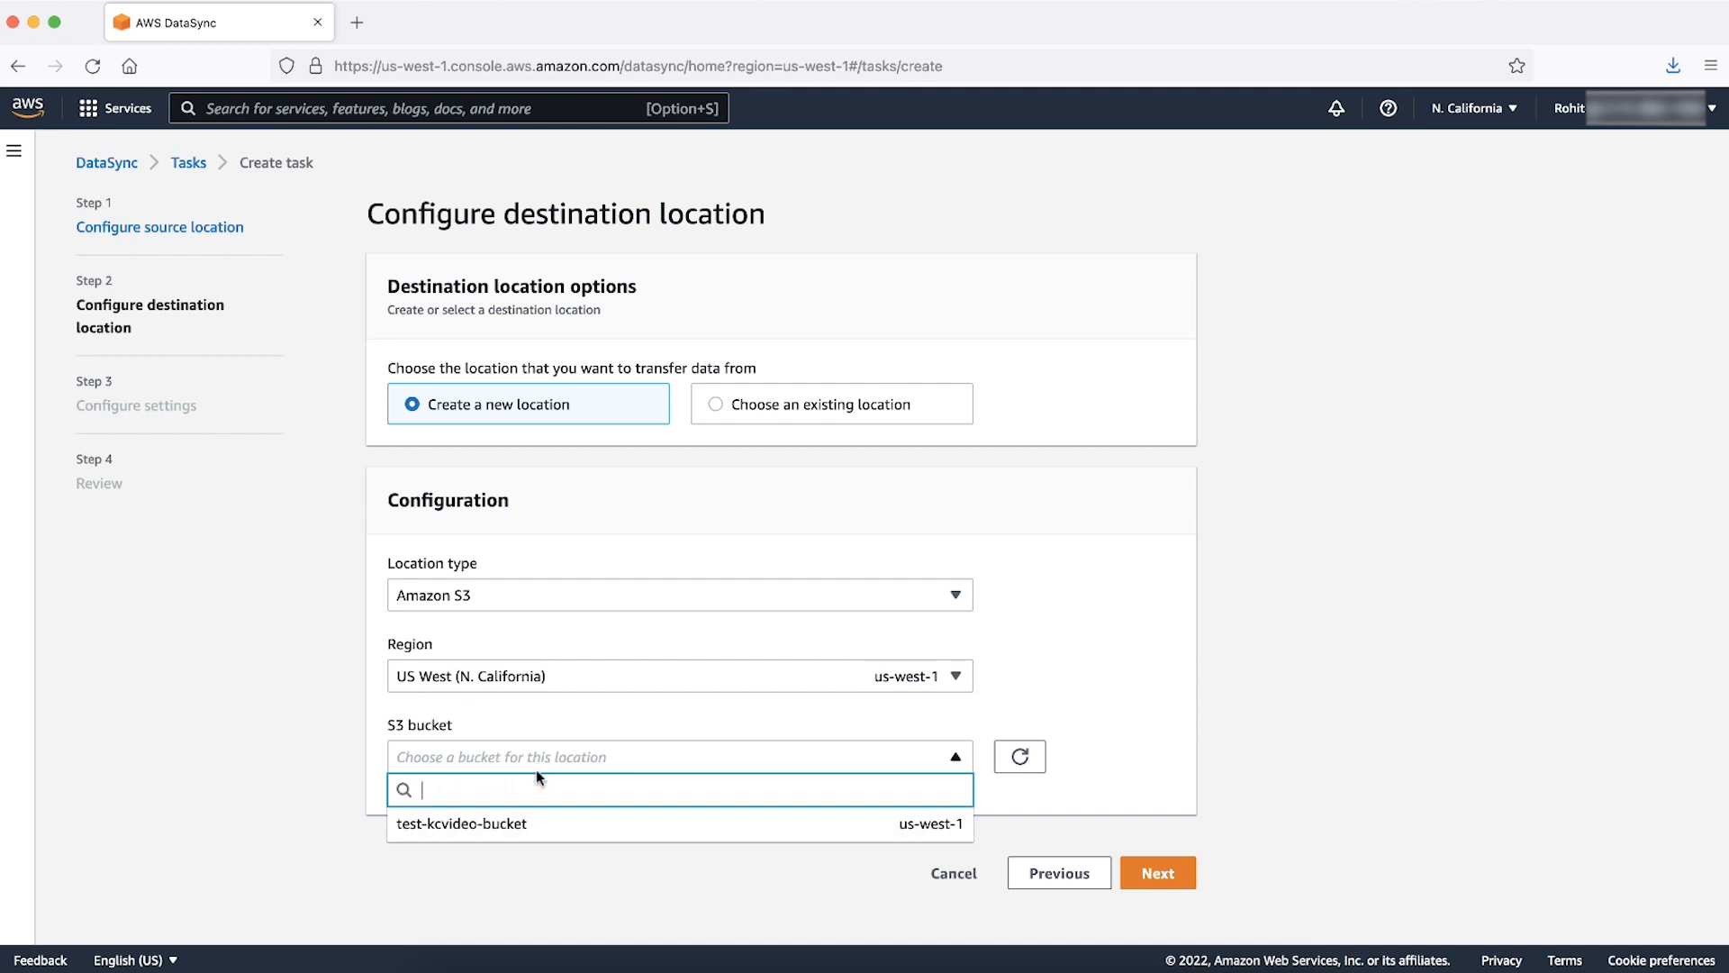
{"action": "left_click", "coordinate": [463, 823]}
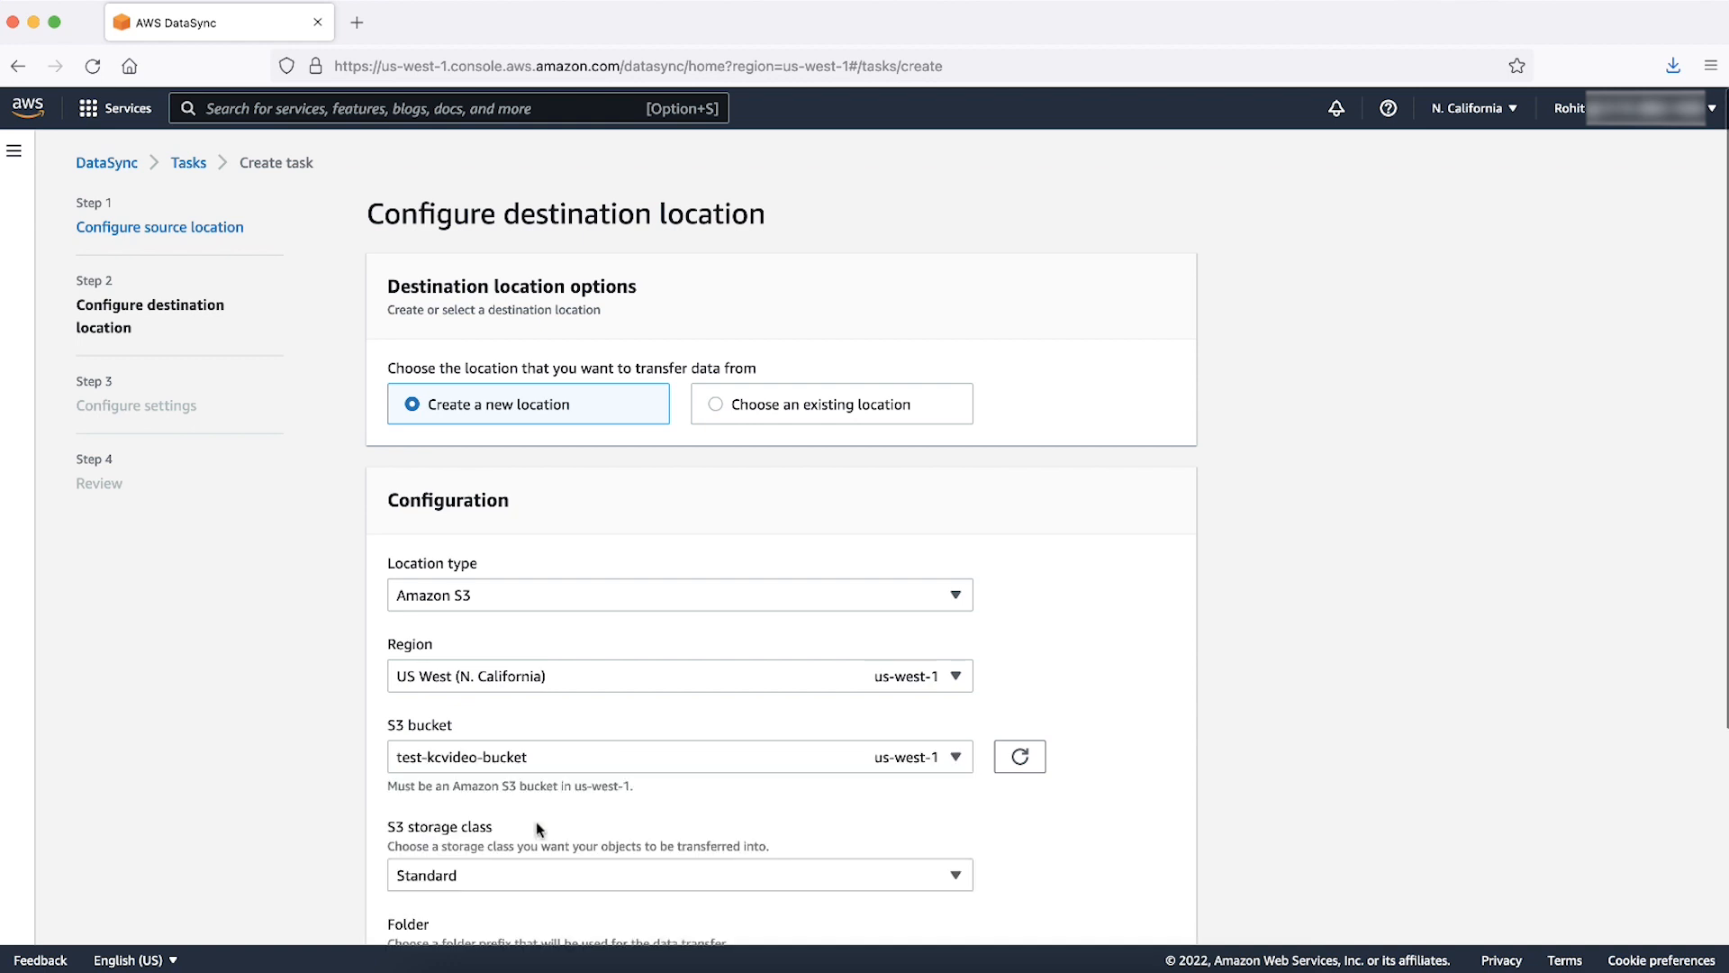
- Keep Standard storage class and let the AWSDataSyncS3BucketAccess IAM role autogenerate
{"action": "scroll", "scroll_direction": "down", "scroll_amount": 3}
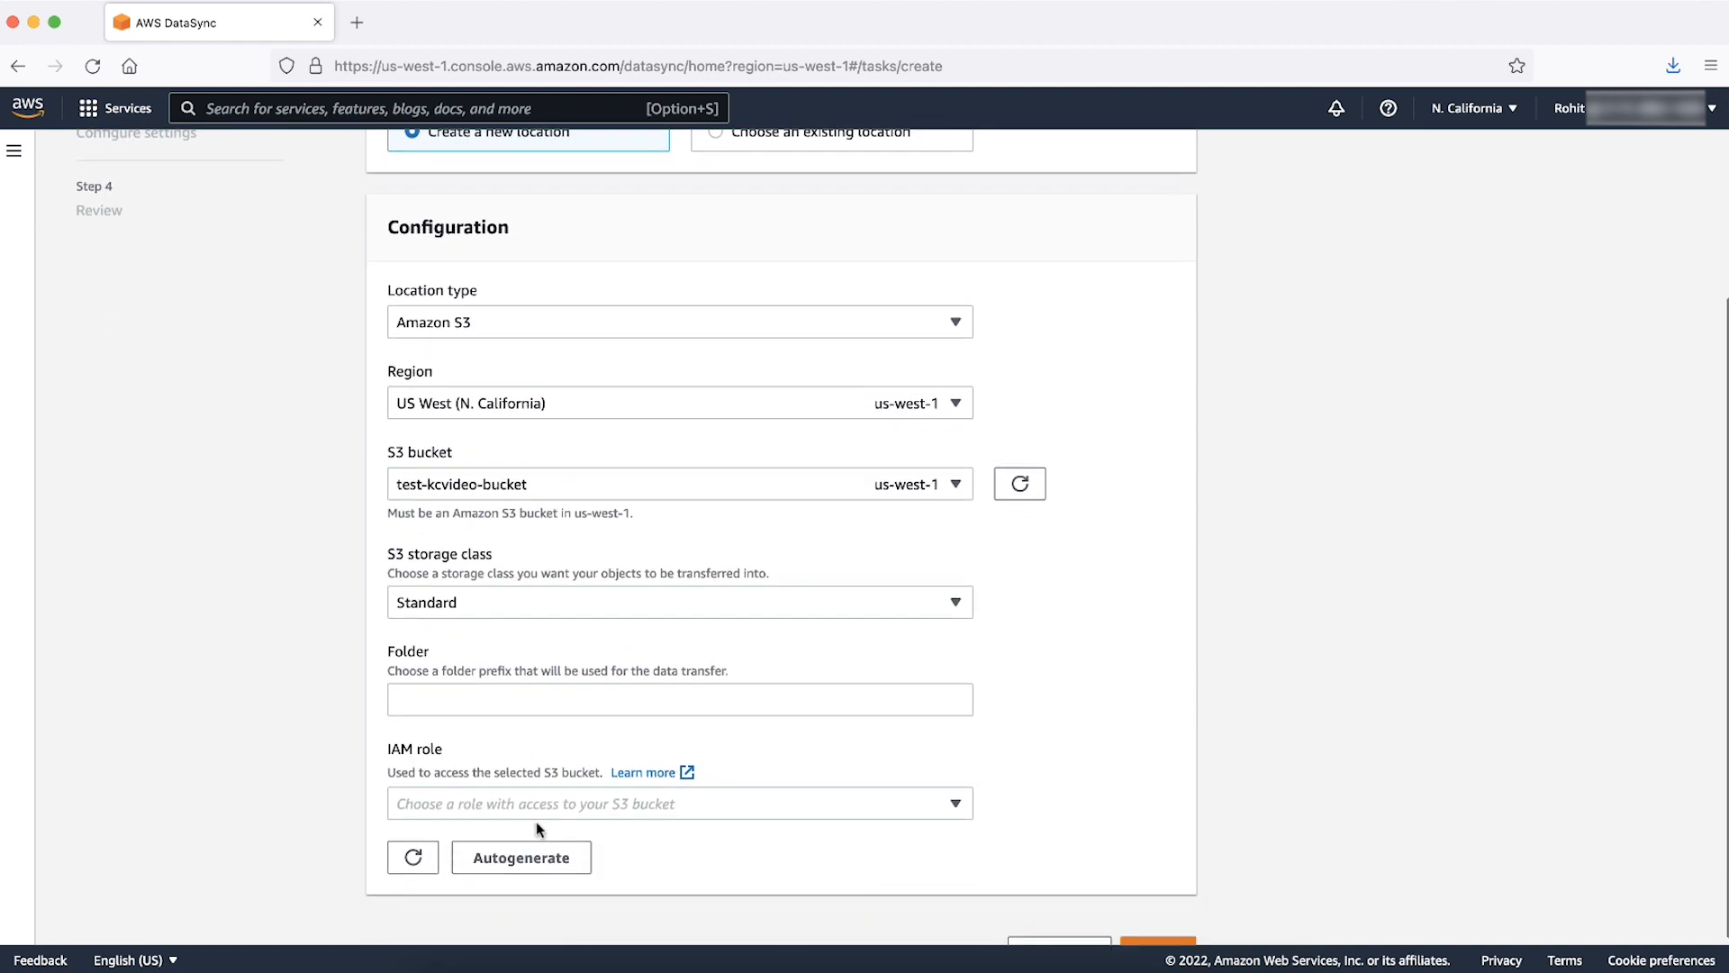
{"action": "mouse_move", "coordinate": [479, 504]}
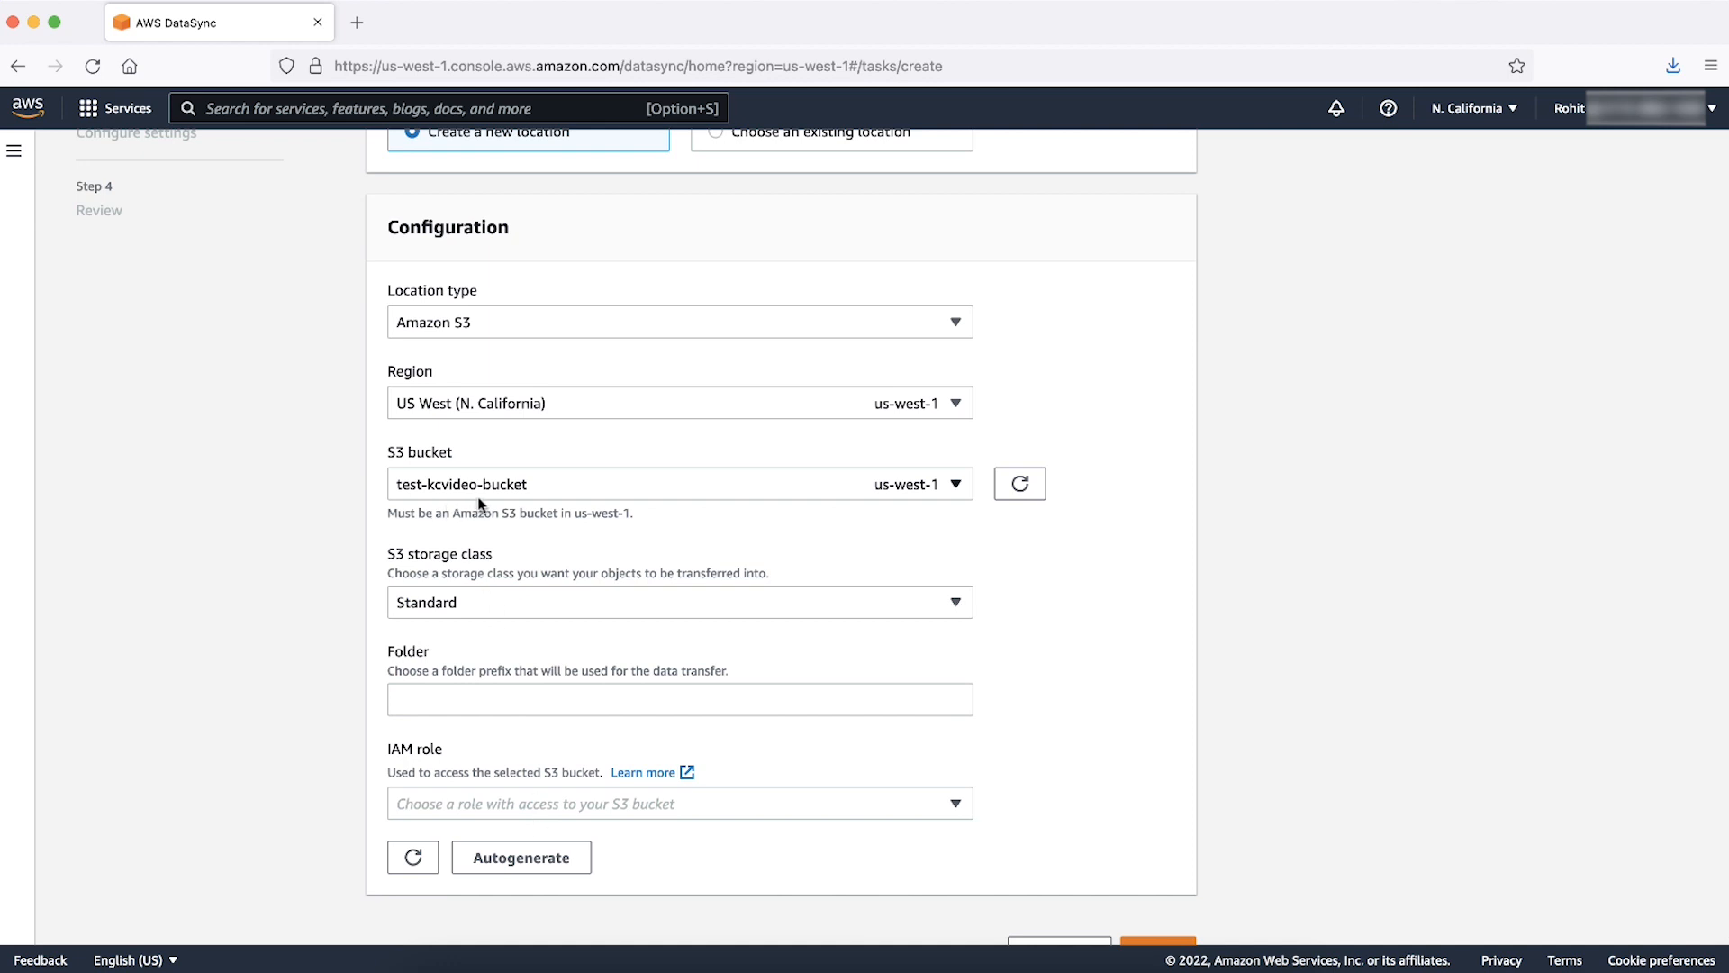
{"action": "scroll", "scroll_direction": "down", "scroll_amount": 3}
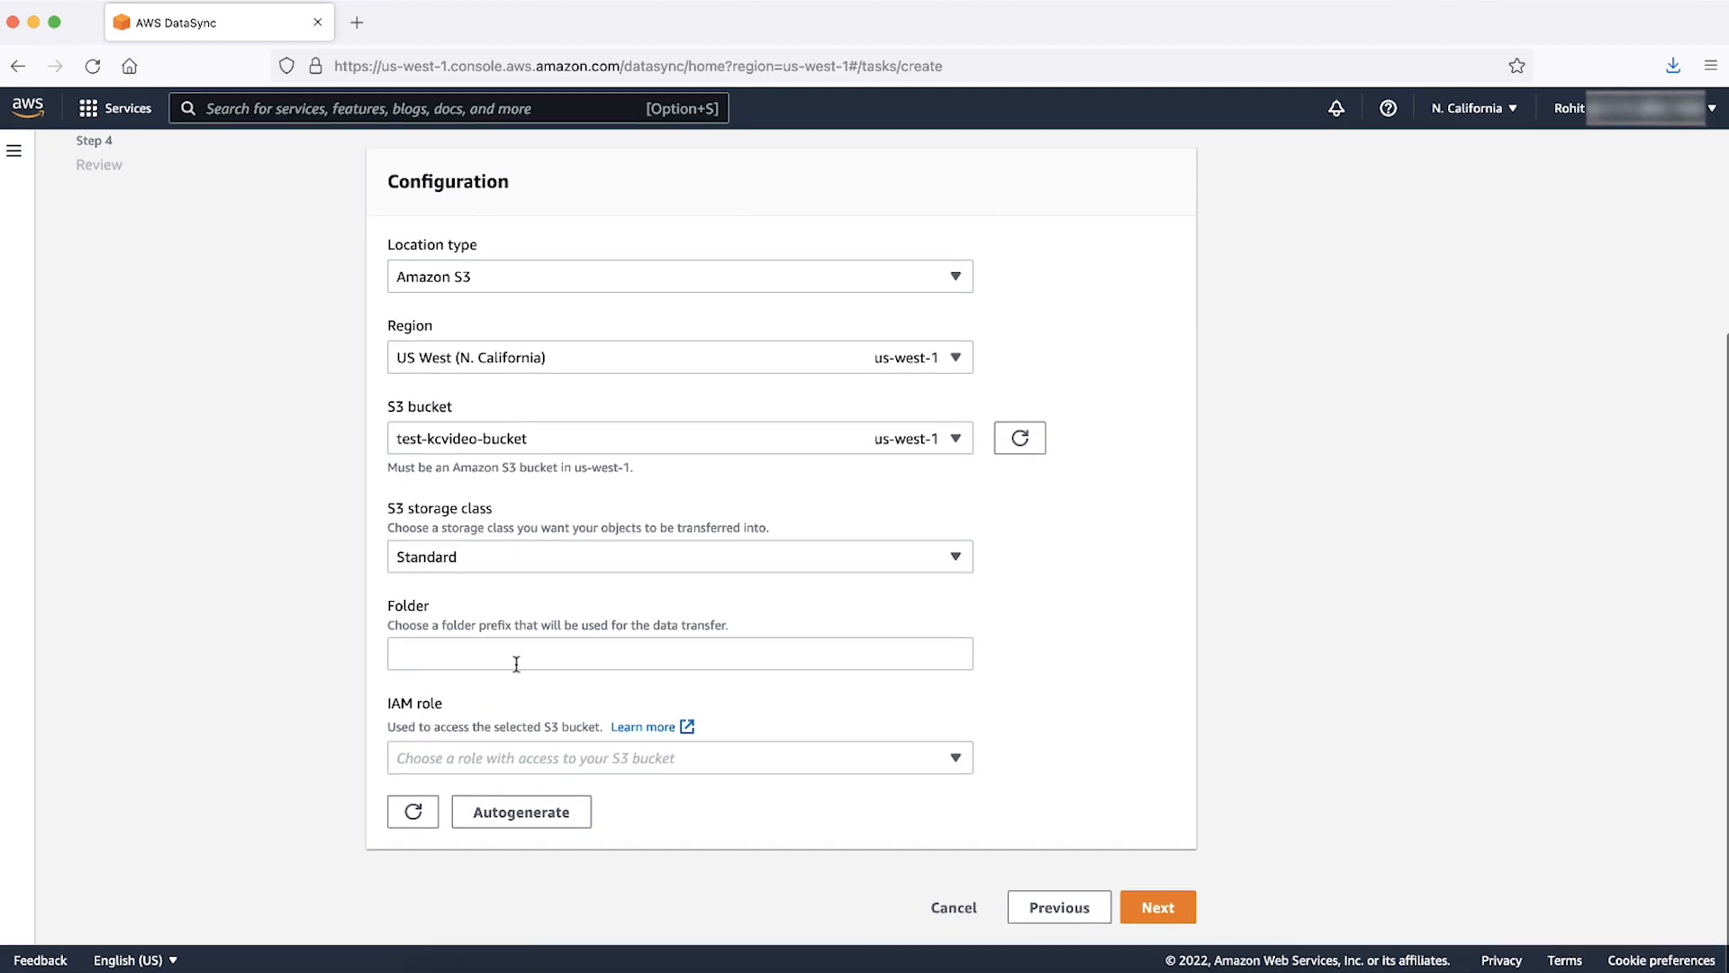
{"action": "mouse_move", "coordinate": [503, 591]}
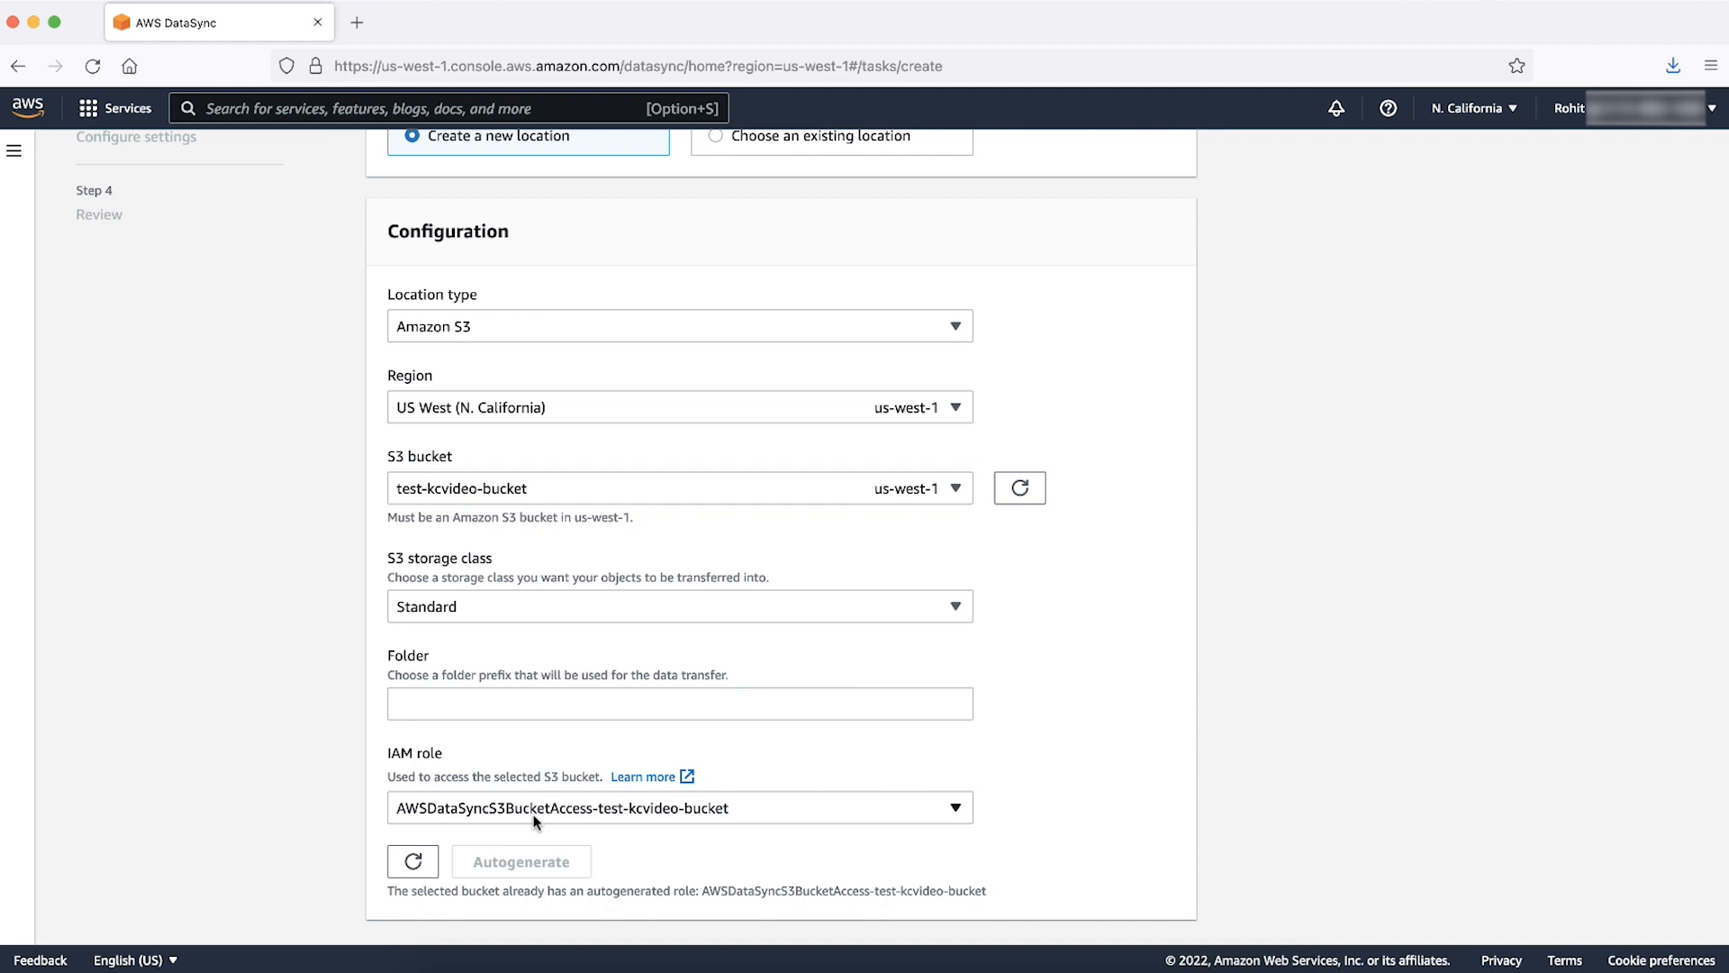
{"action": "scroll", "scroll_direction": "down", "scroll_amount": 3}
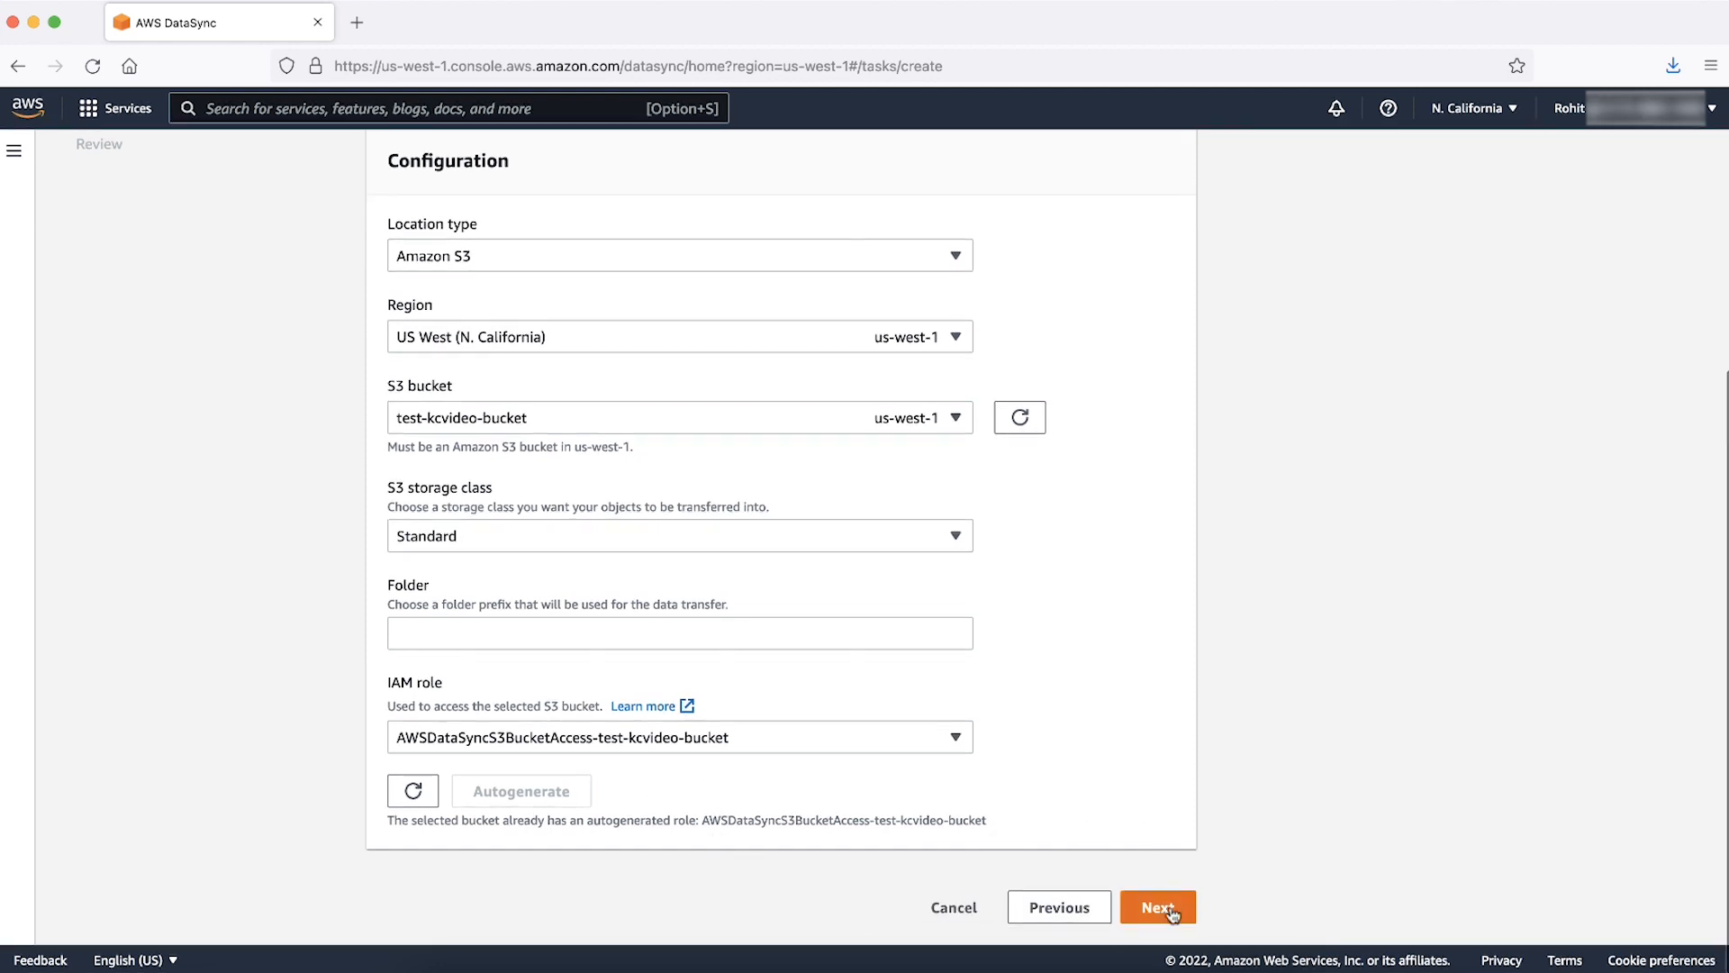
- Accept the destination, dismiss the role-created banner and keep the default task settings
{"action": "left_click", "coordinate": [1156, 906]}
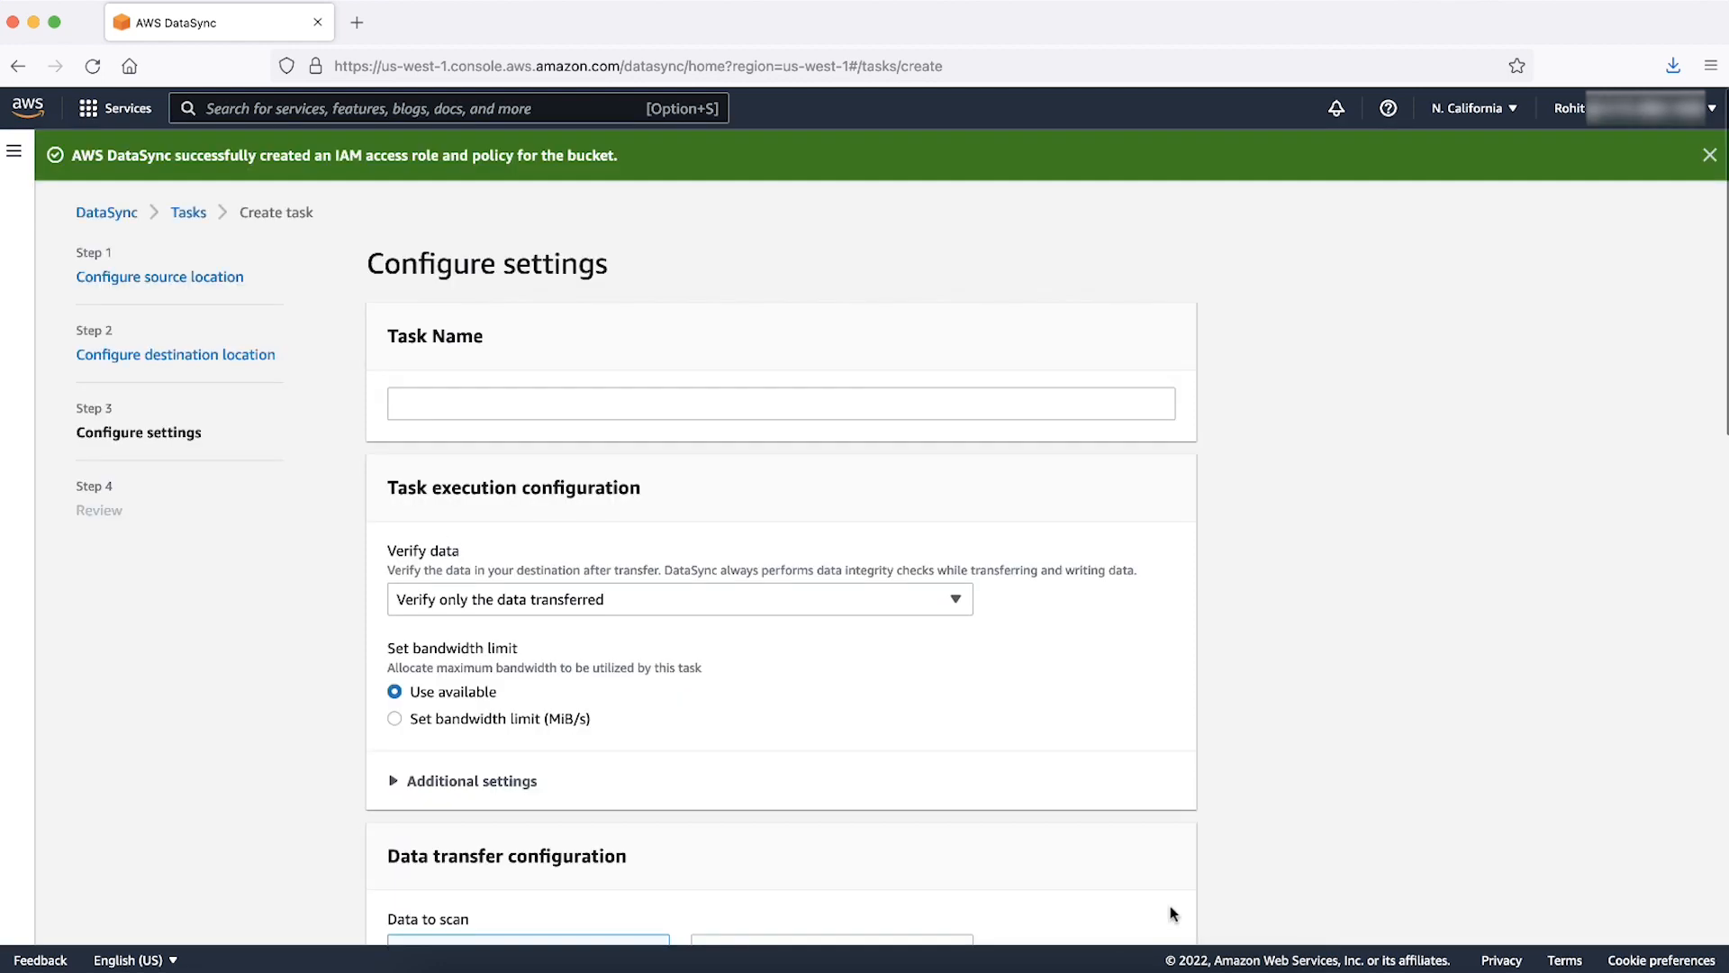
{"action": "mouse_move", "coordinate": [998, 661]}
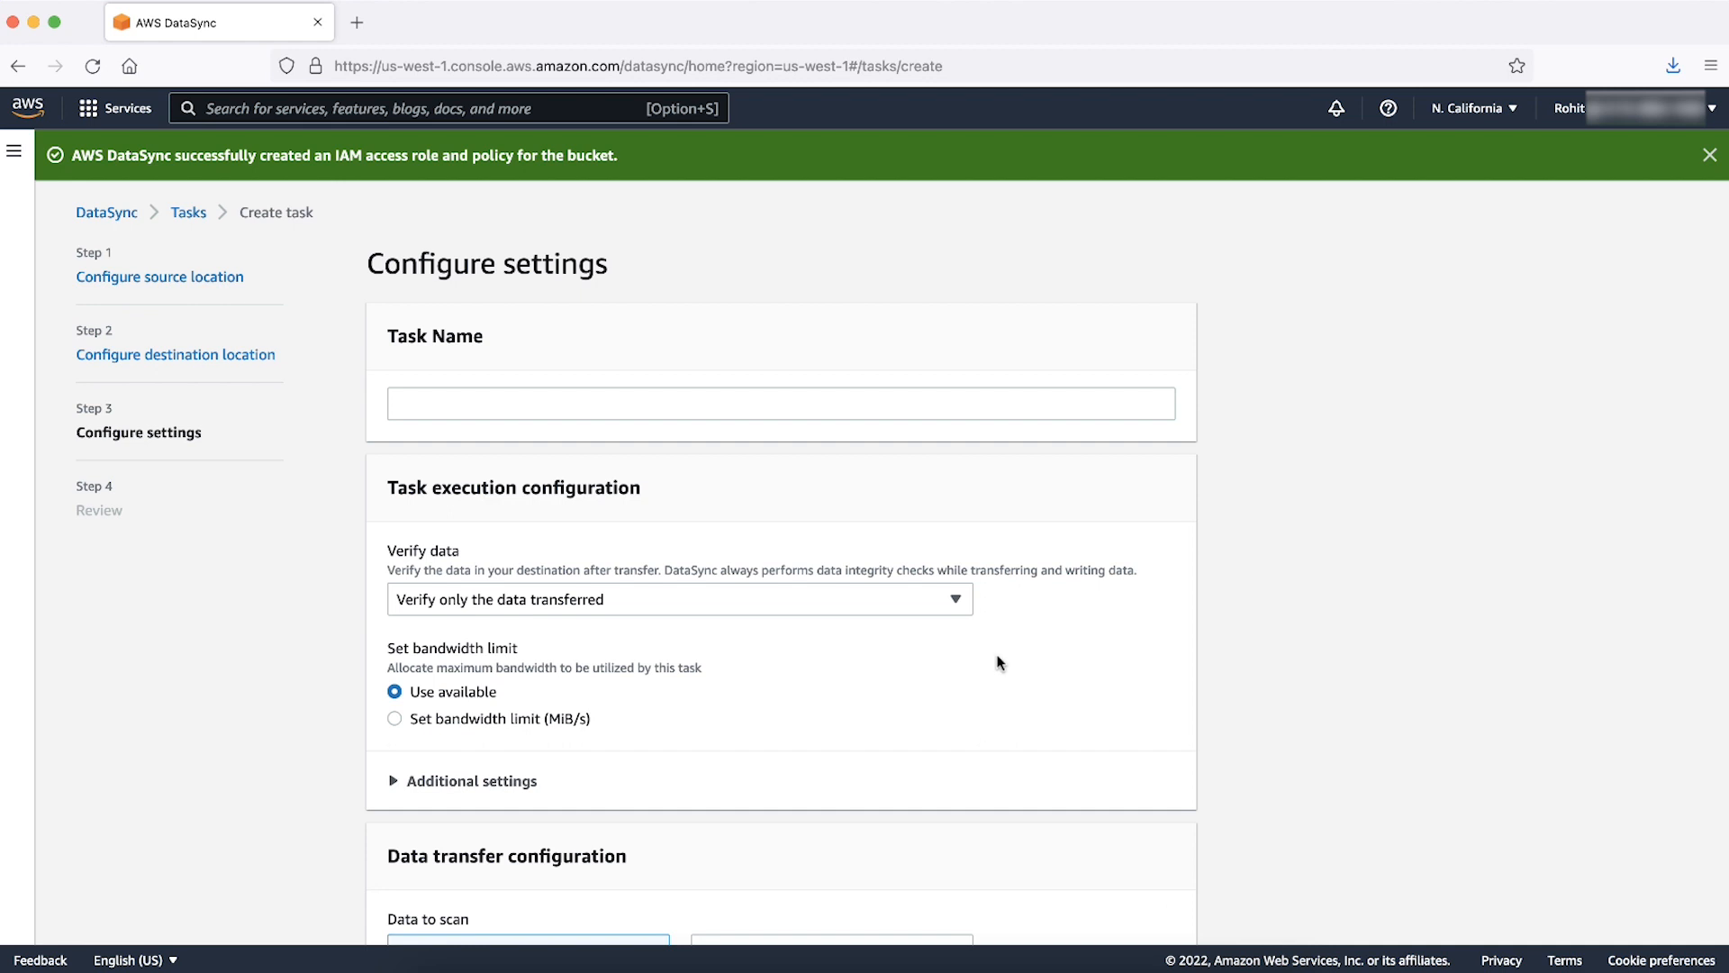
{"action": "left_click", "coordinate": [1711, 154]}
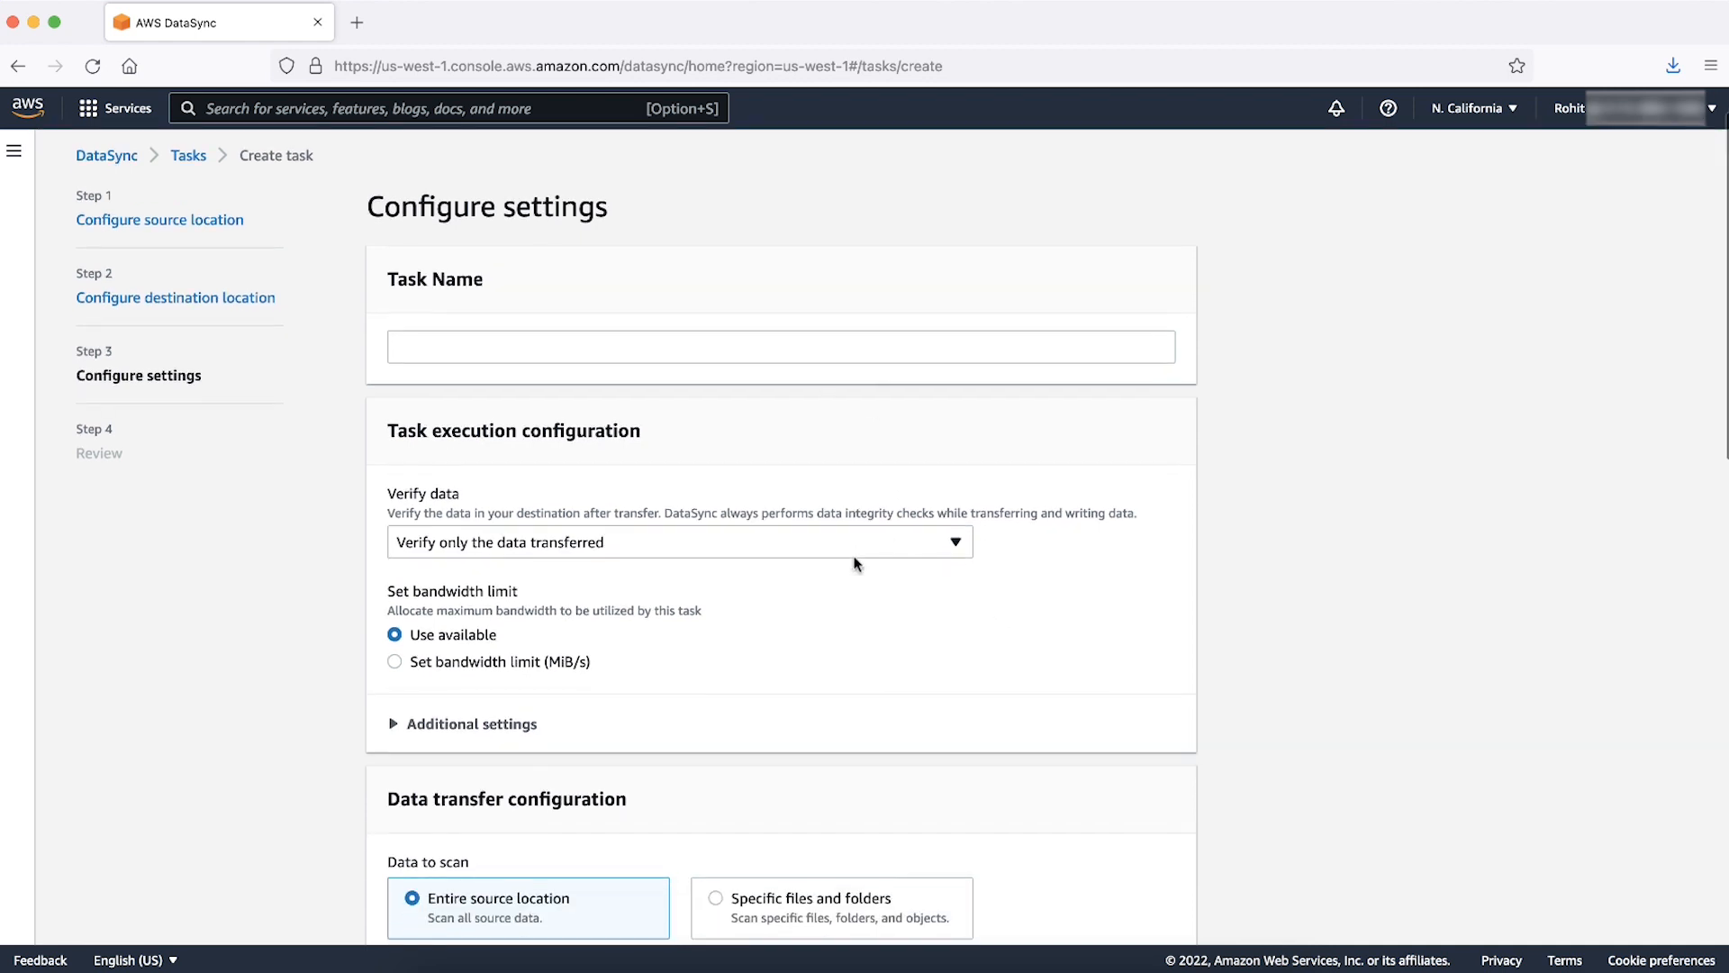
{"action": "scroll", "scroll_direction": "down", "scroll_amount": 3}
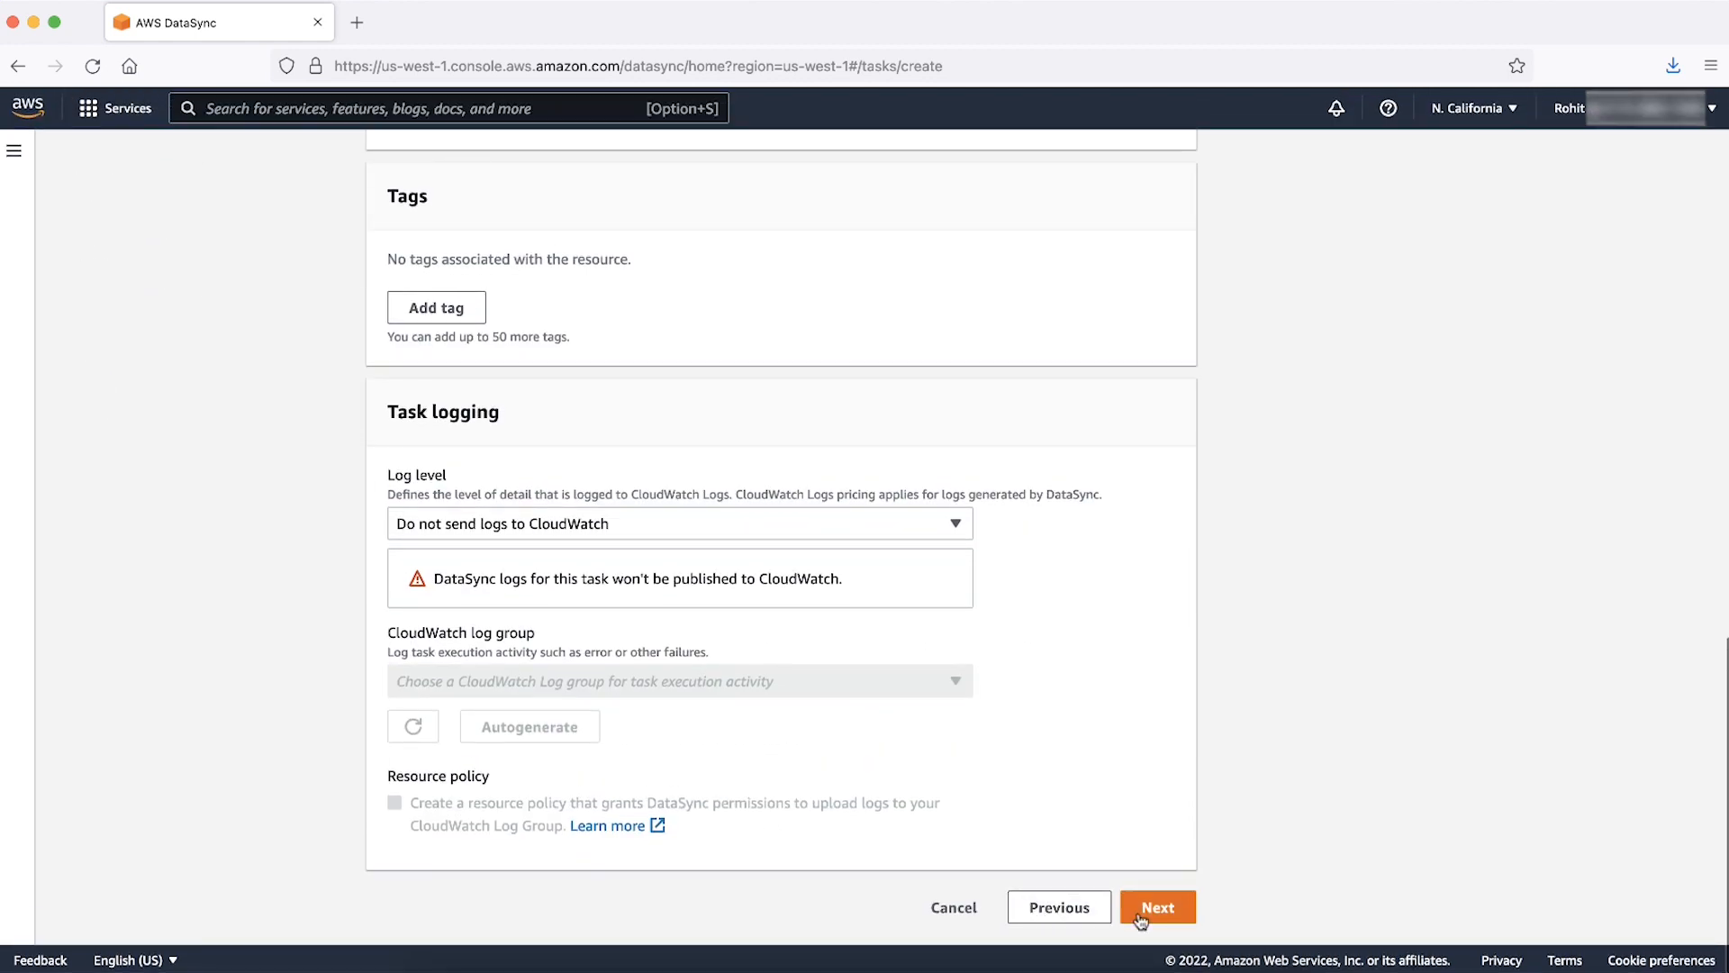
{"action": "left_click", "coordinate": [1157, 906]}
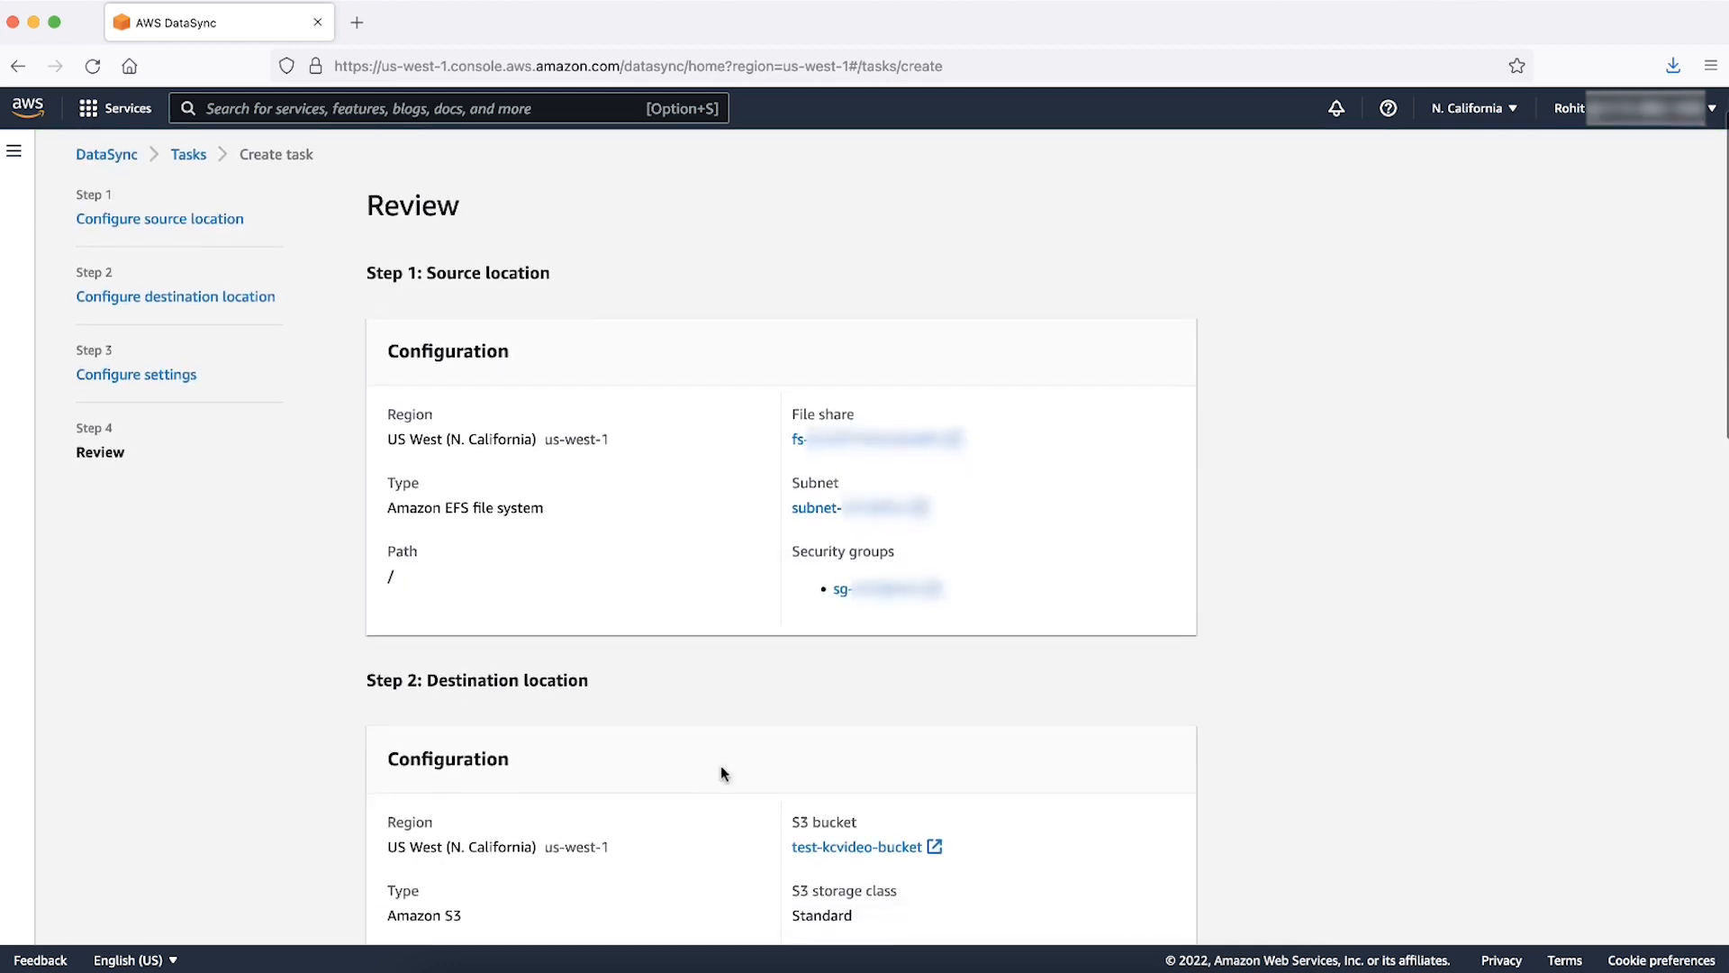
- Review the EFS-to-S3 task and submit Create task
{"action": "scroll", "scroll_direction": "down", "scroll_amount": 3}
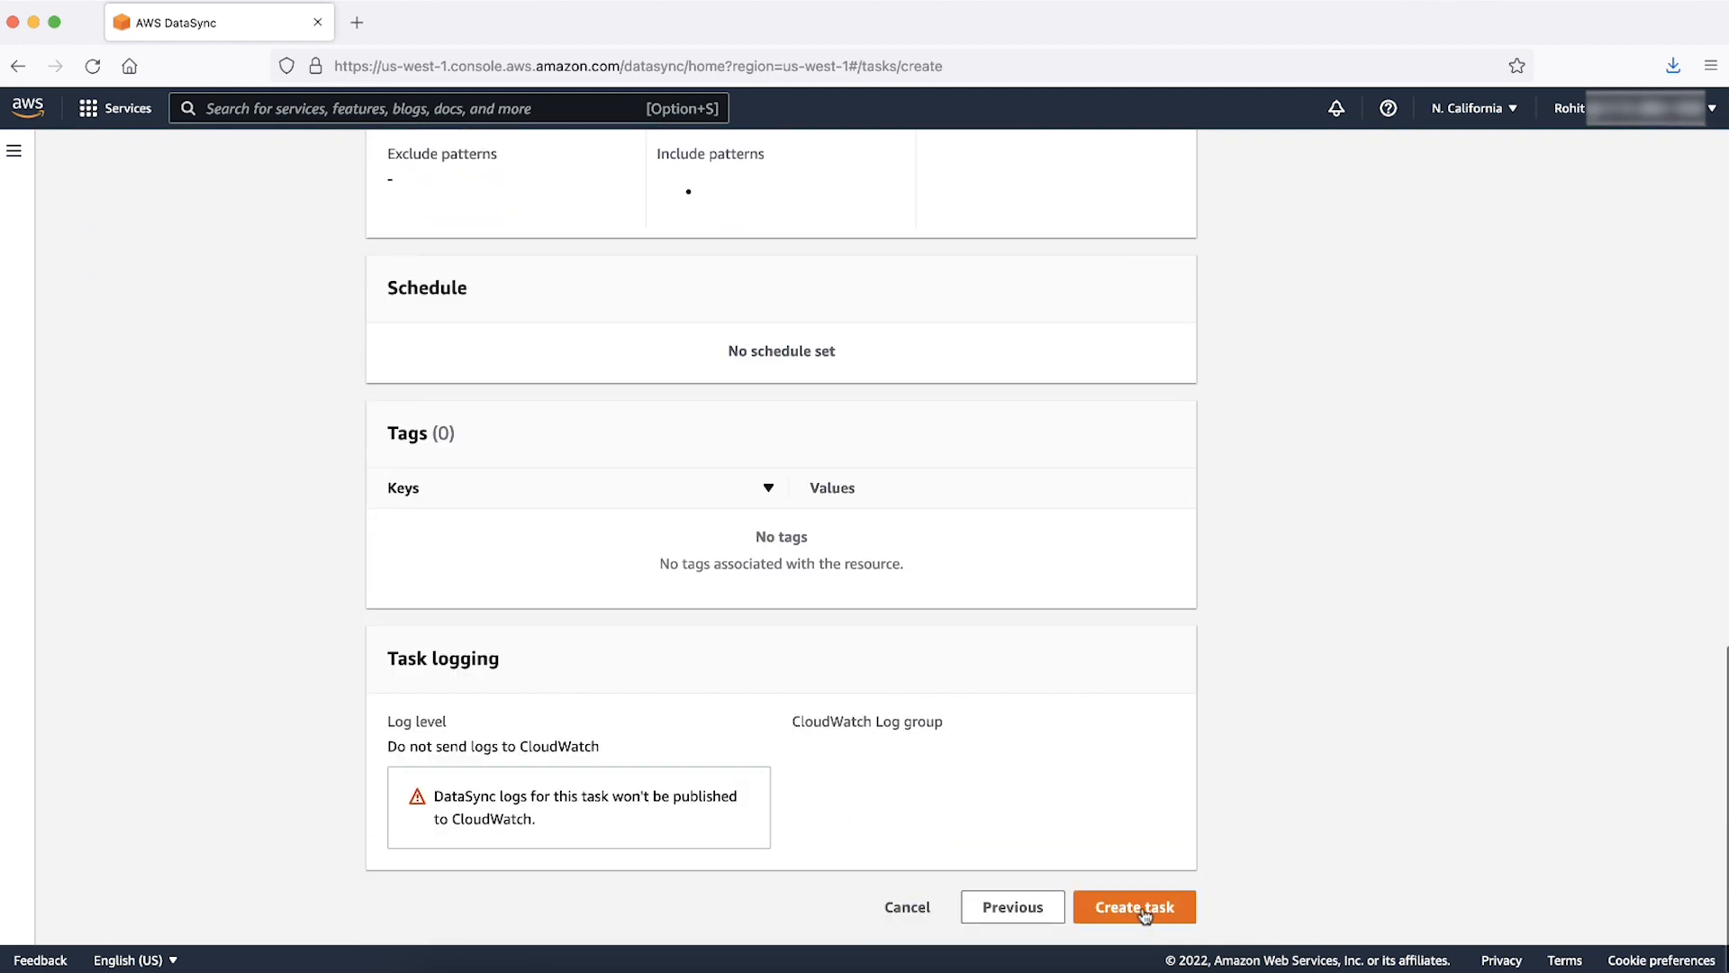
{"action": "left_click", "coordinate": [1133, 906]}
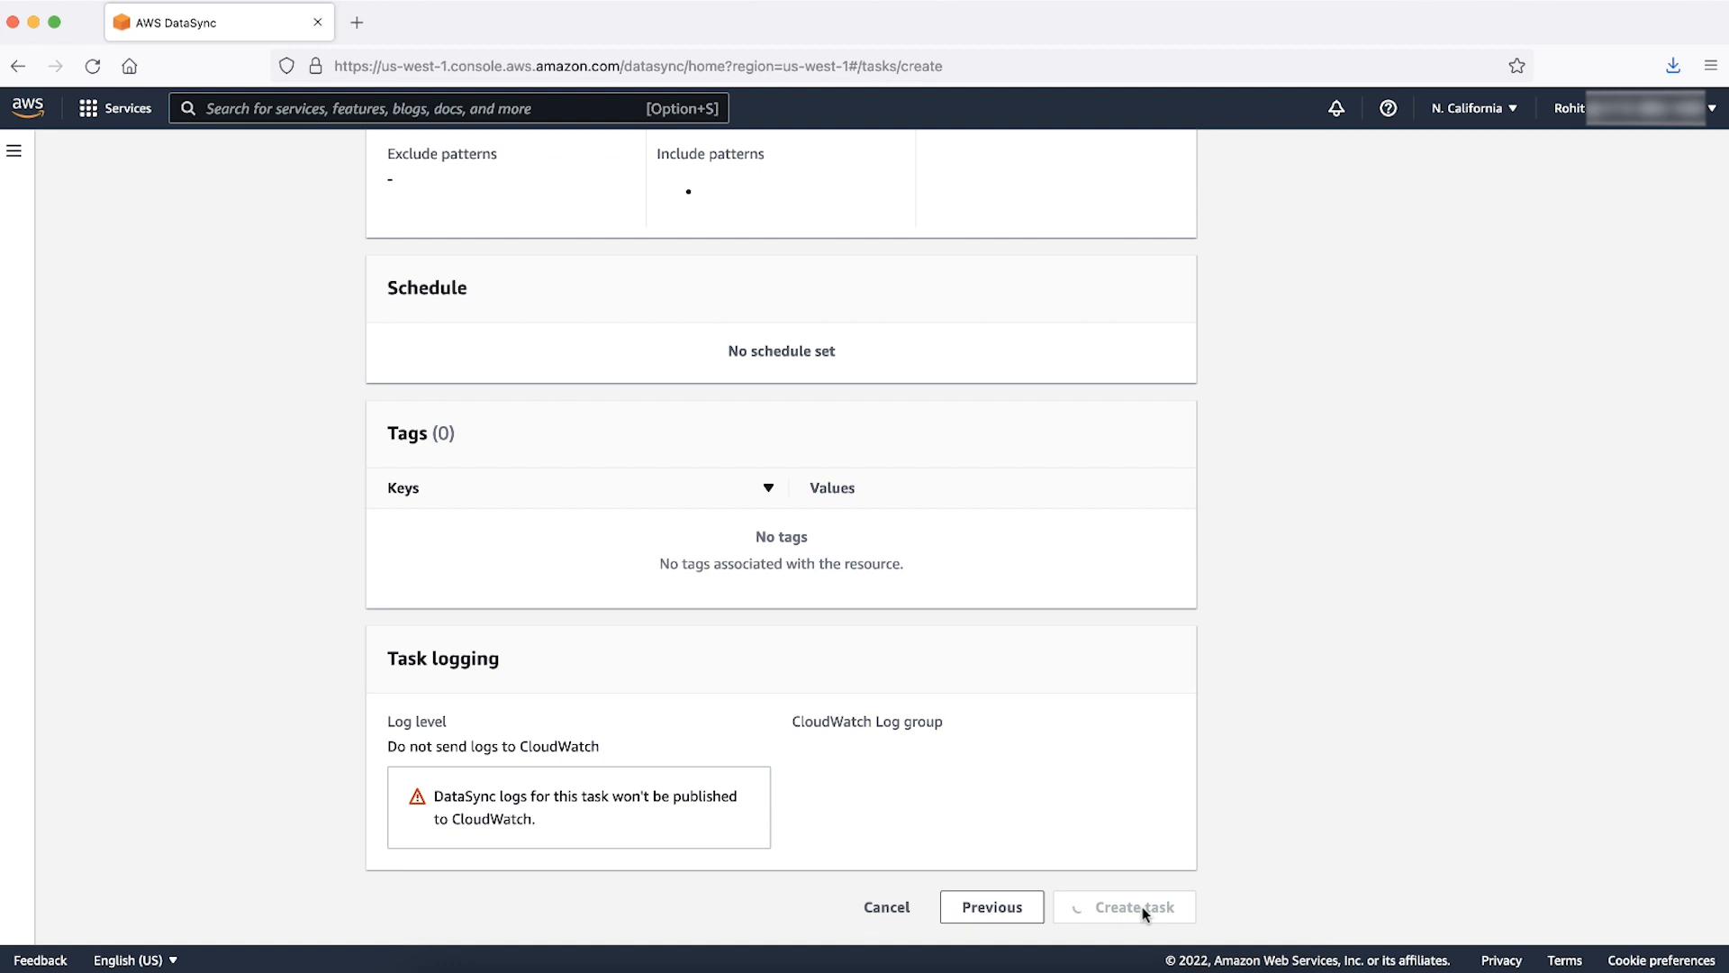
- Start task-01dd938d5e5cd5451 so its execution shows Running
{"action": "left_click", "coordinate": [1124, 906]}
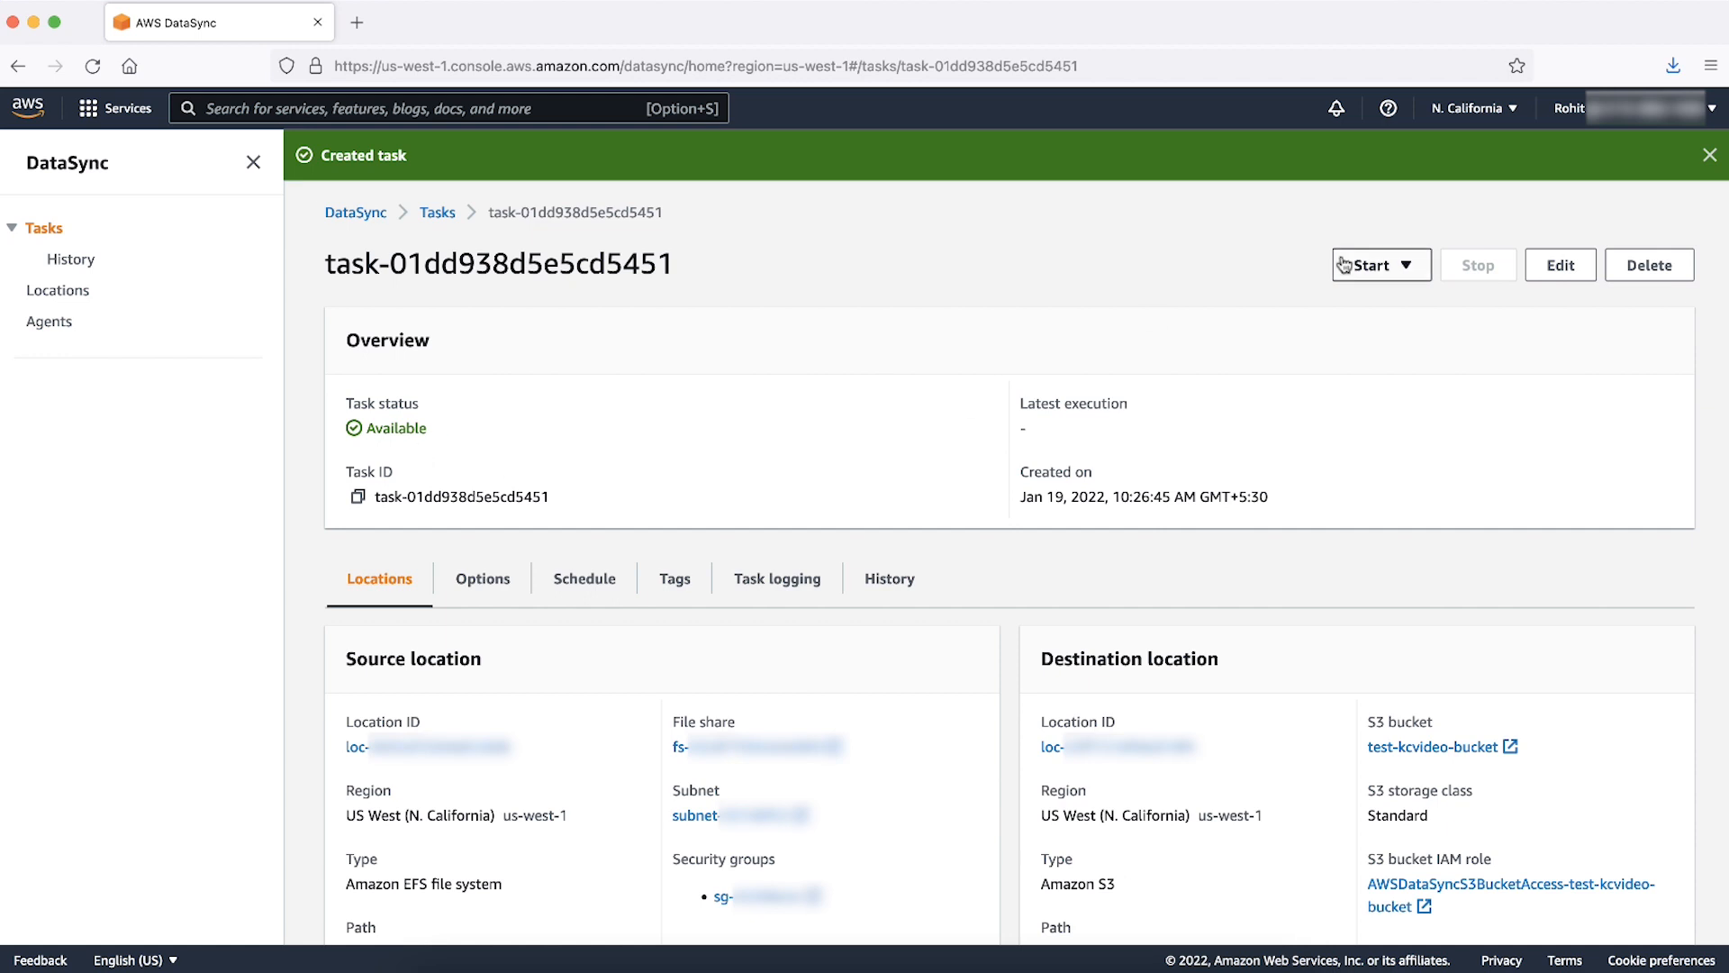
{"action": "left_click", "coordinate": [1373, 265]}
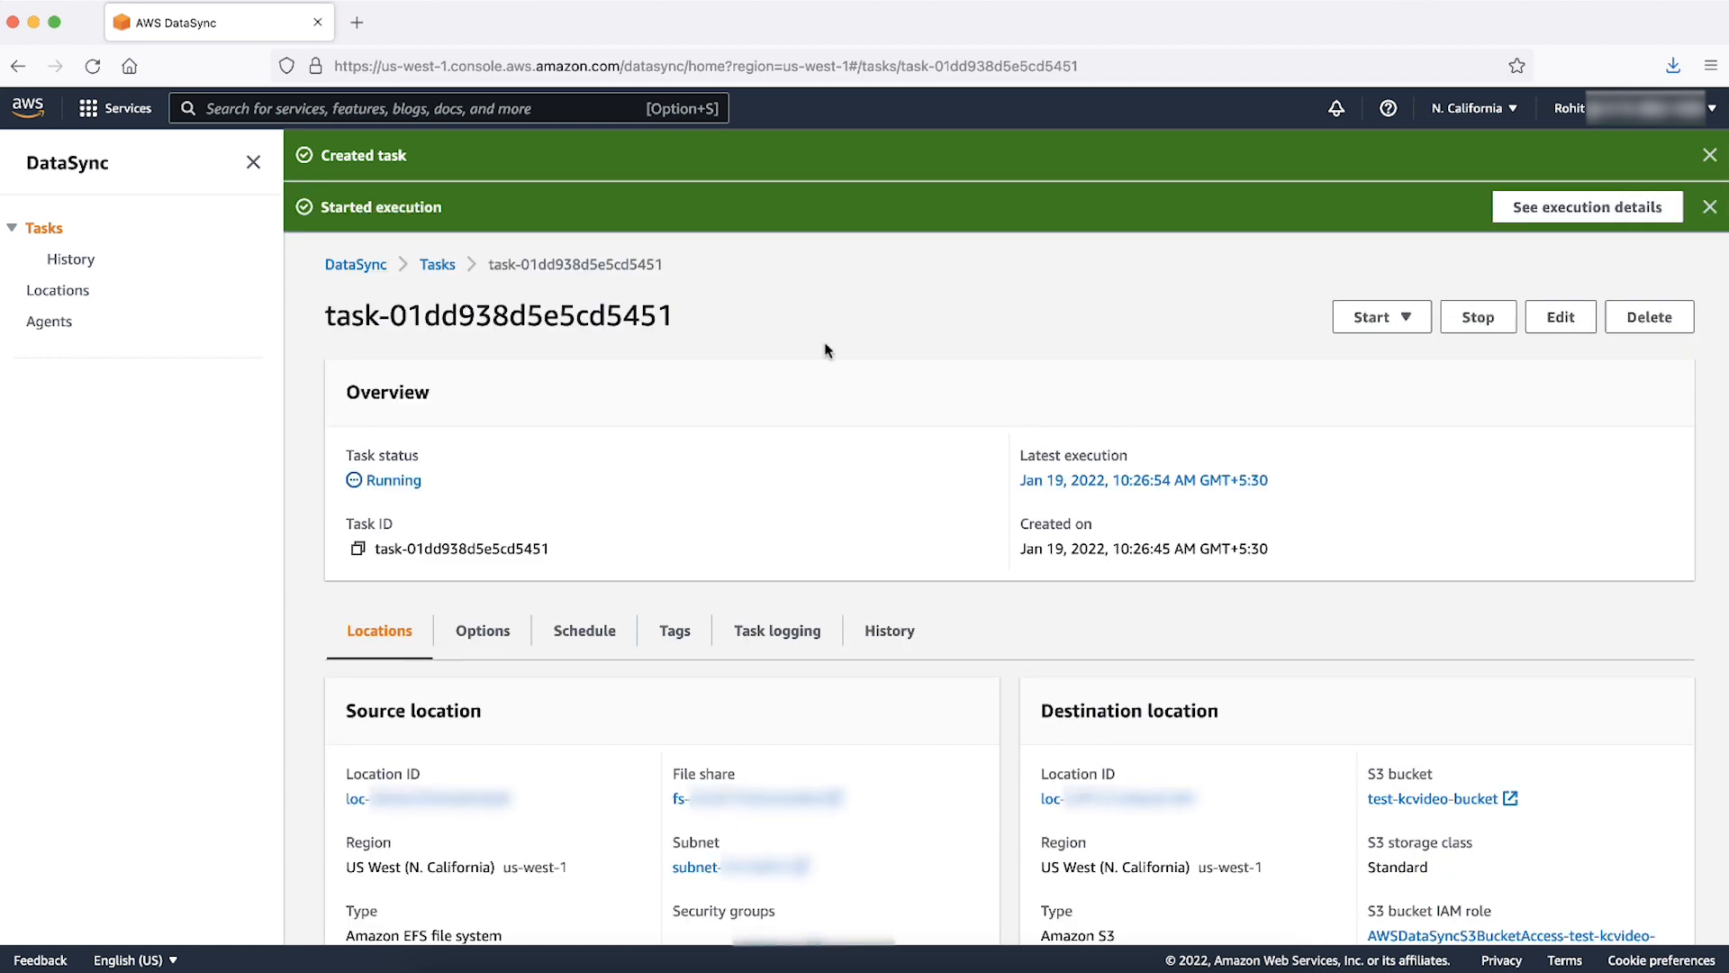
{"action": "mouse_move", "coordinate": [759, 441]}
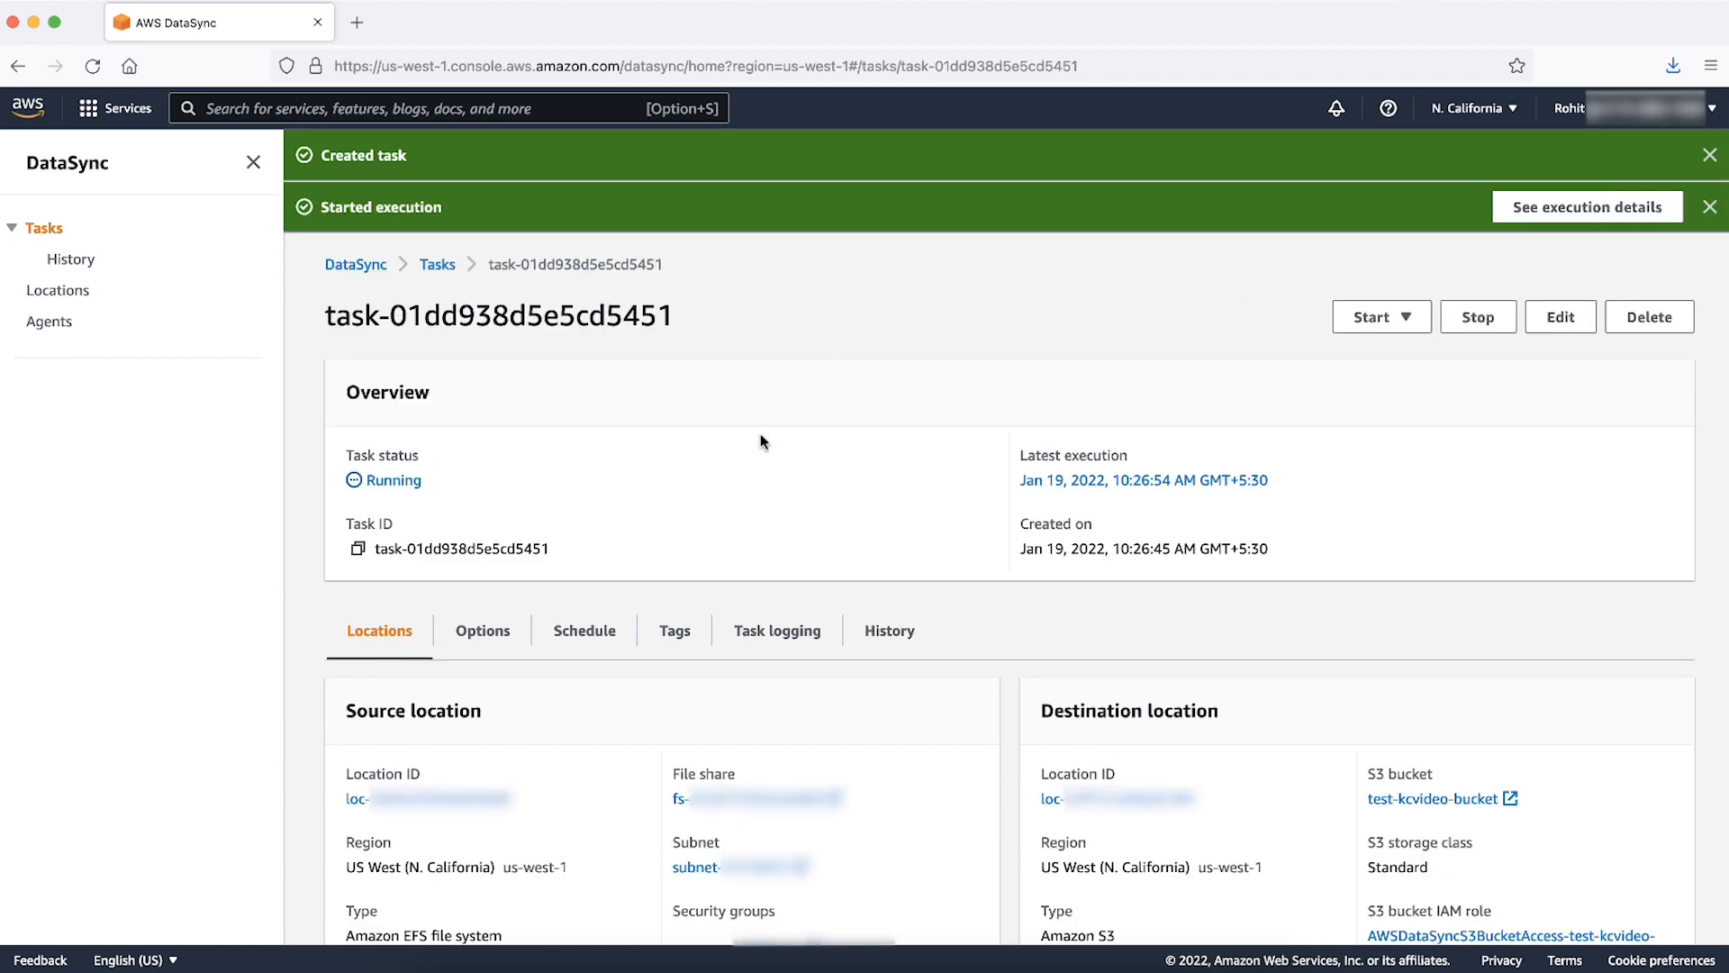